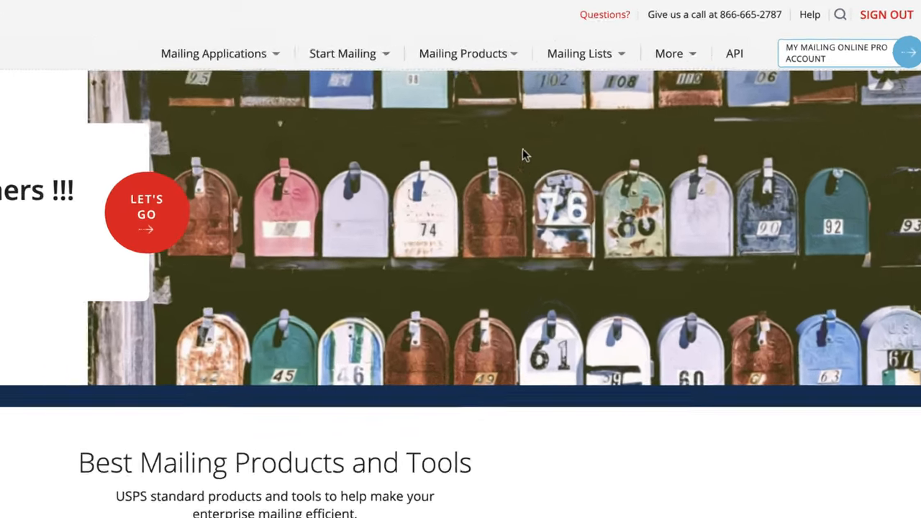
Step: Reach the Postcard 4.25 x 6 product page from the Mailing Products list
scroll(down, 3)
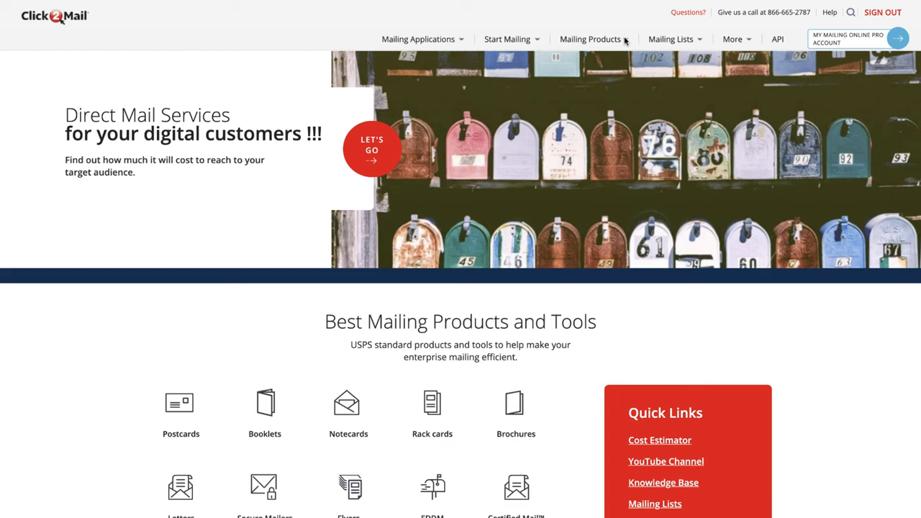
click(593, 39)
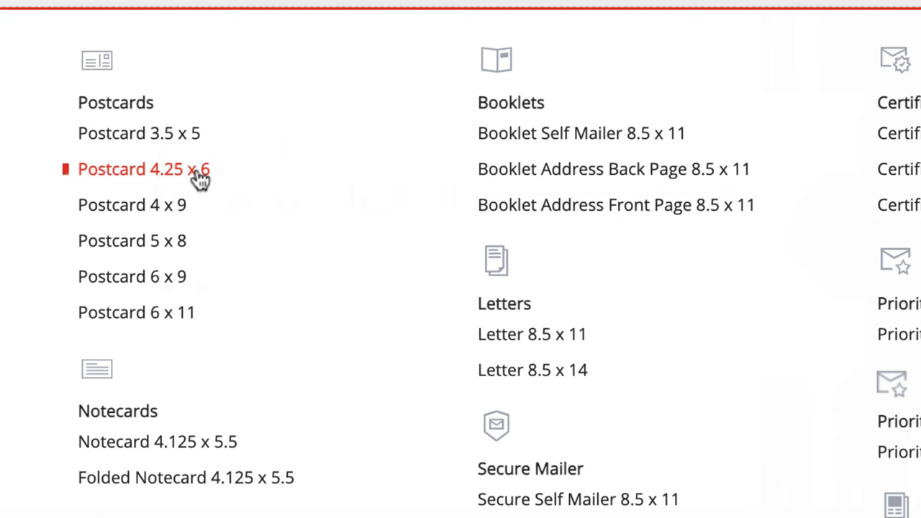
mouse_move(209, 179)
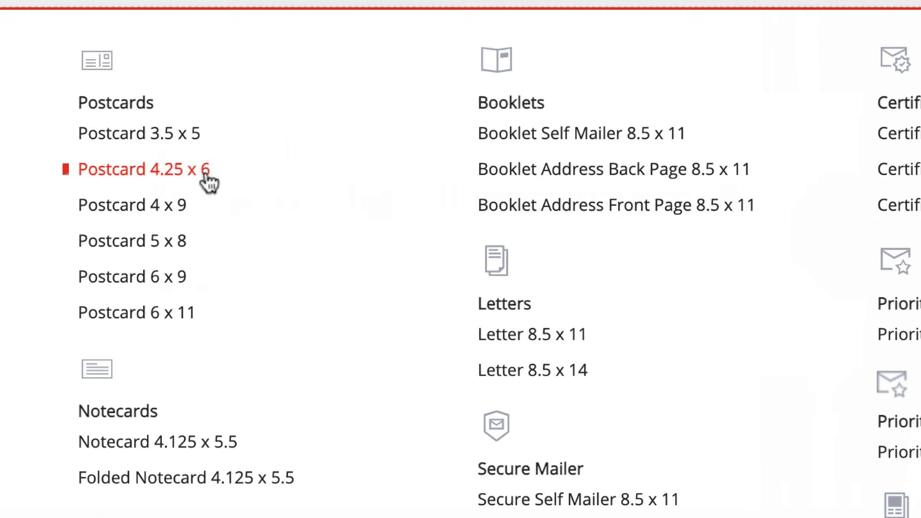
click(144, 169)
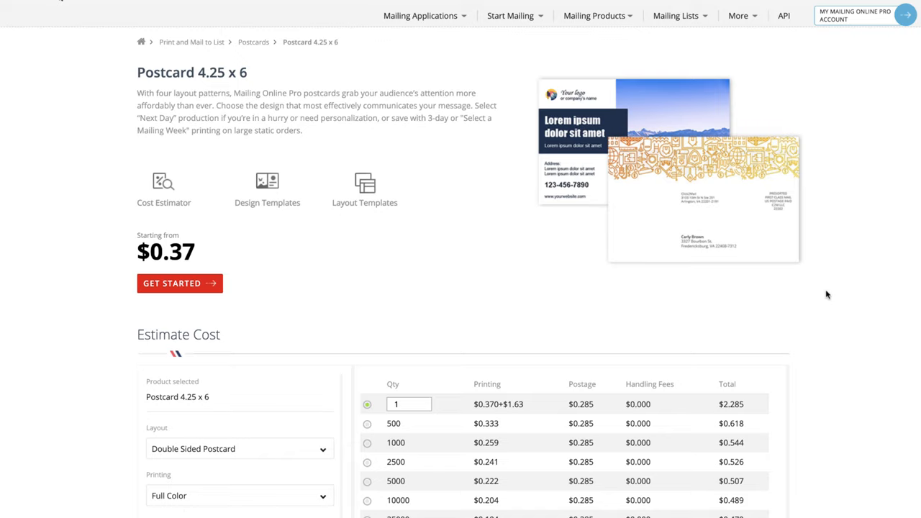
Step: Choose Double Sided Postcard as the layout template under Layout Templates
scroll(down, 3)
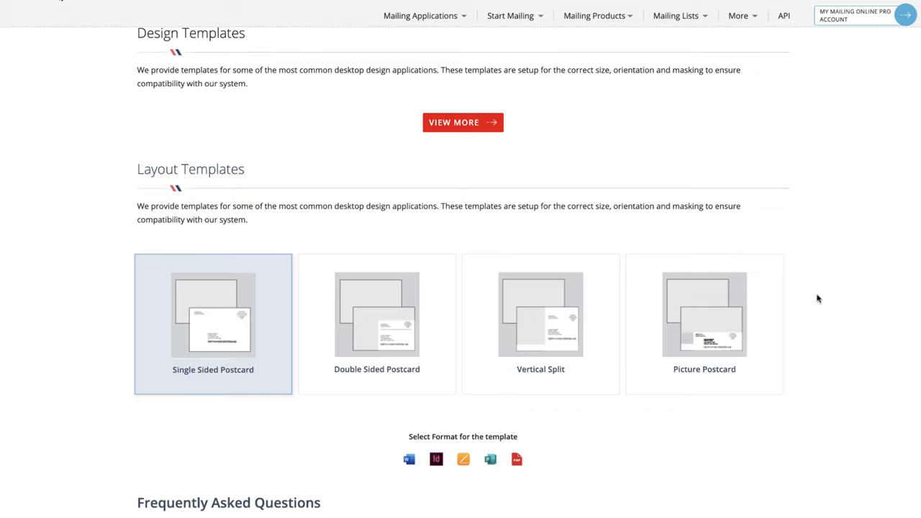
scroll(down, 3)
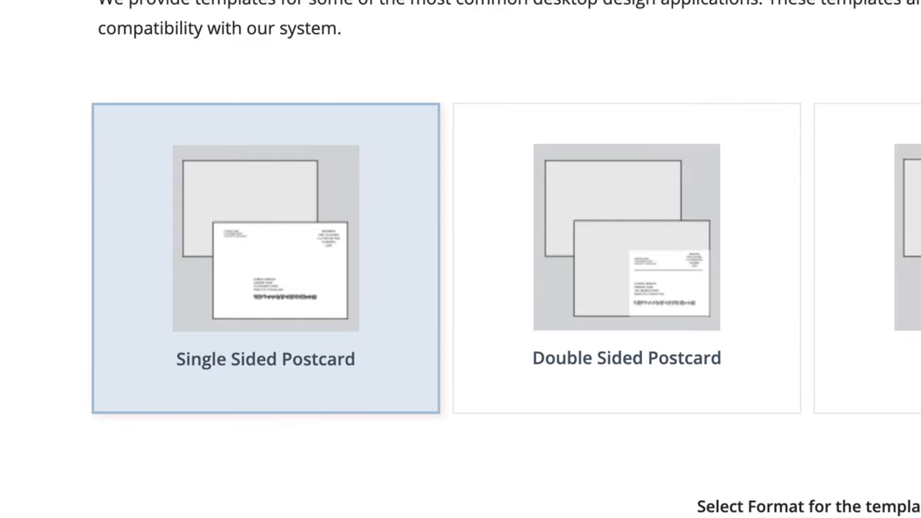
mouse_move(632, 250)
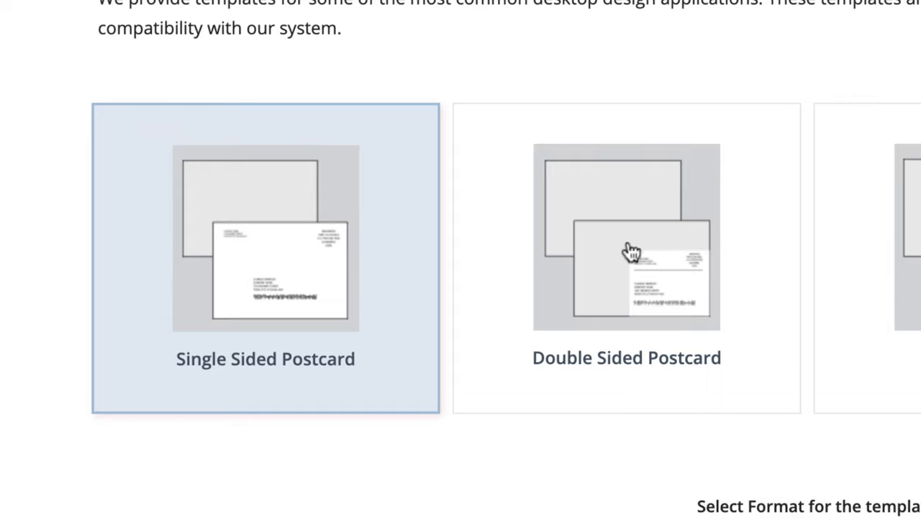
click(626, 259)
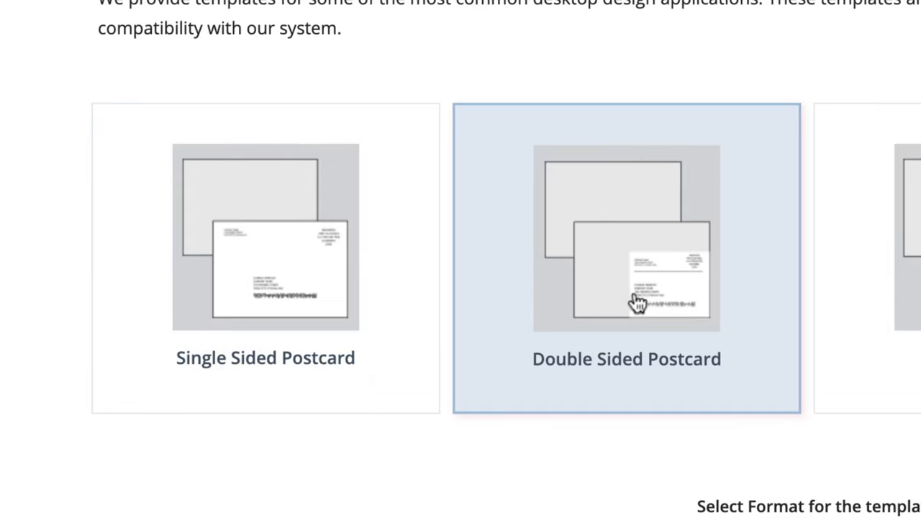
mouse_move(656, 346)
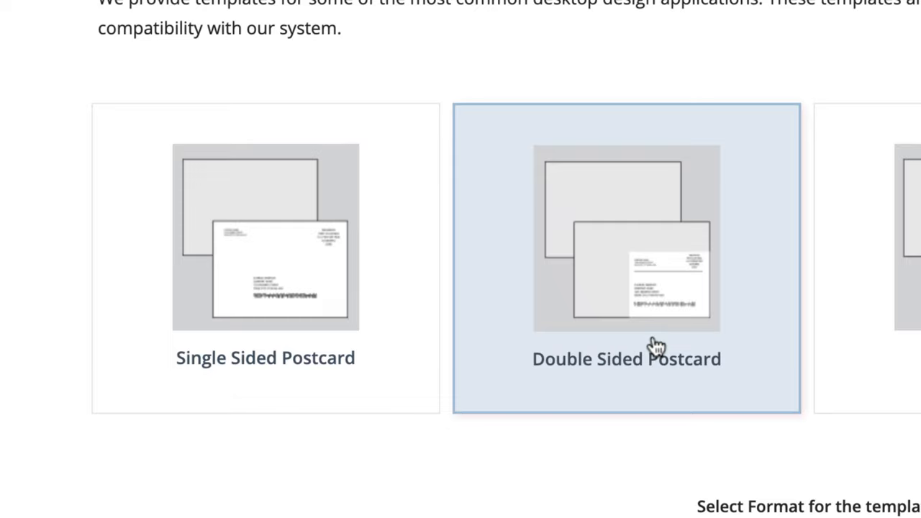
scroll(right, 3)
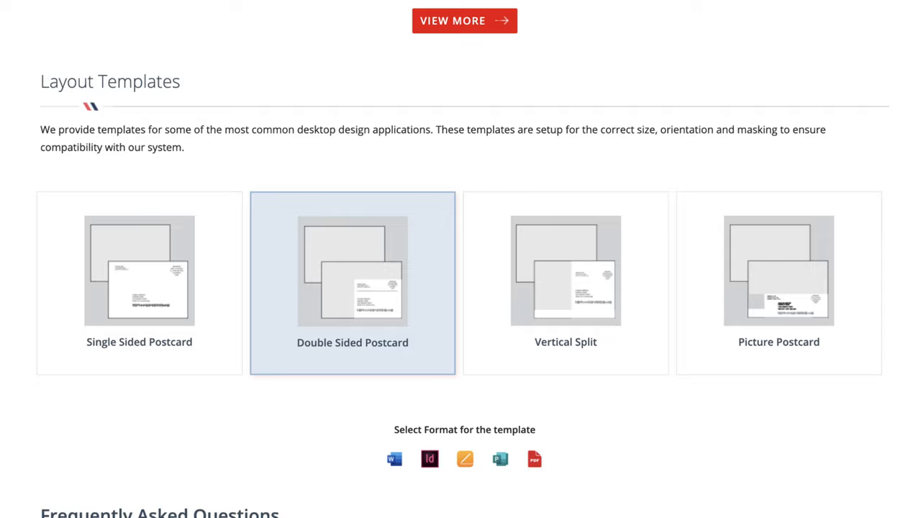
mouse_move(395, 500)
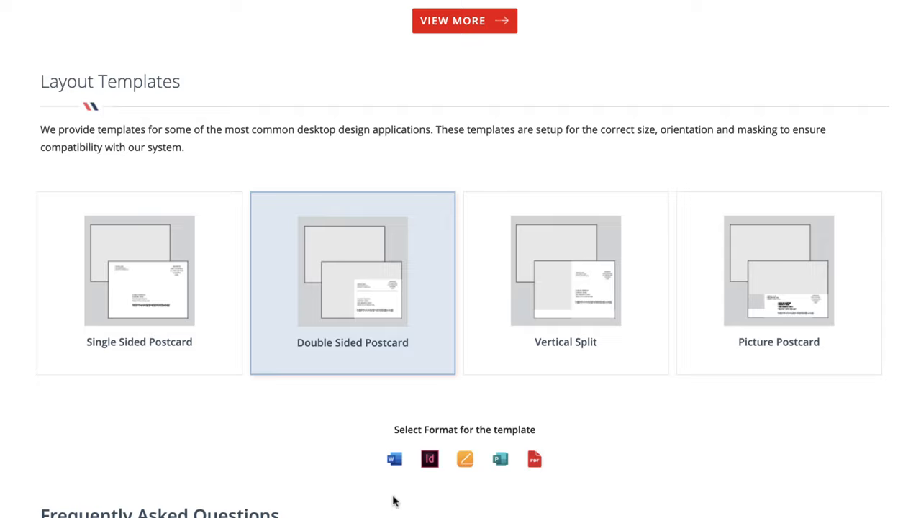
mouse_move(461, 501)
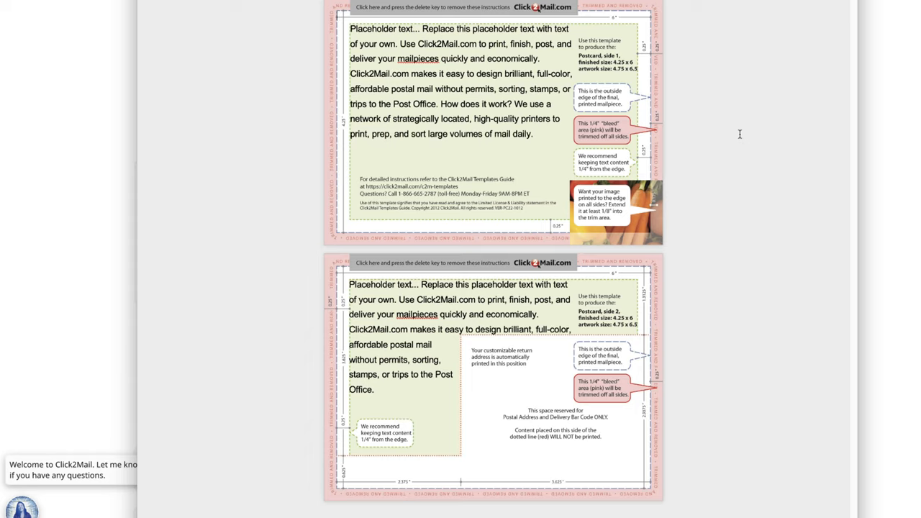
mouse_move(493, 158)
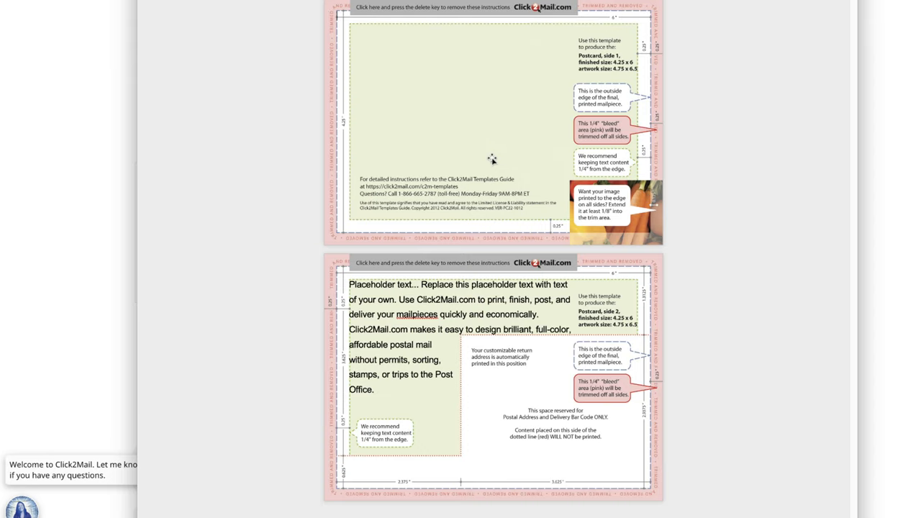
mouse_move(511, 201)
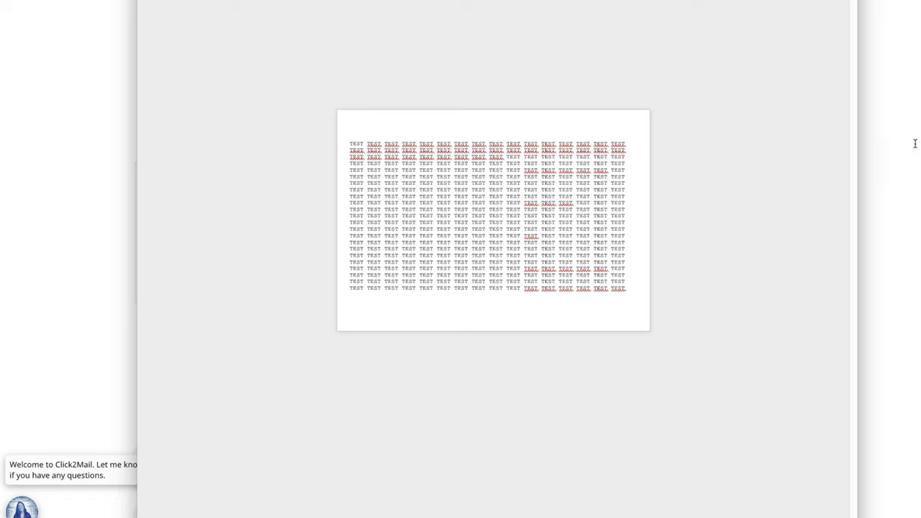
mouse_move(708, 190)
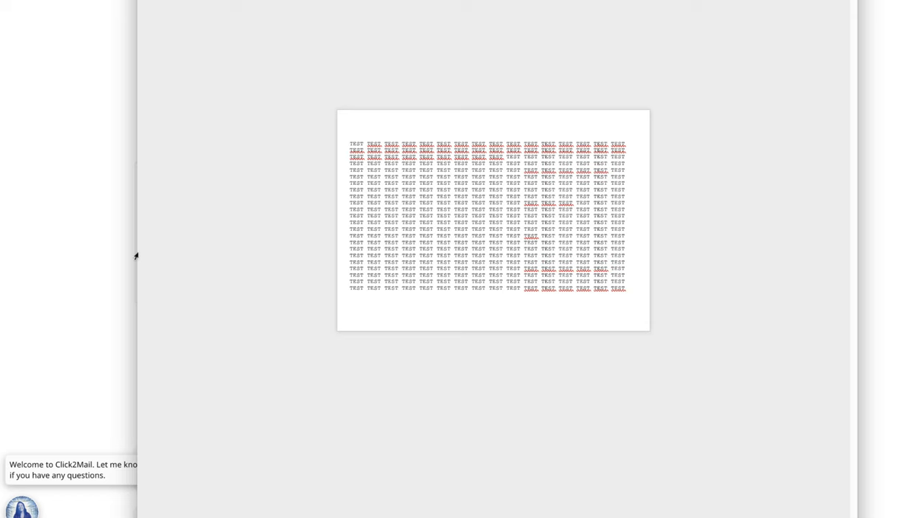
Step: Switch to the Word postcard design document with the repeated TEXT page
click(351, 144)
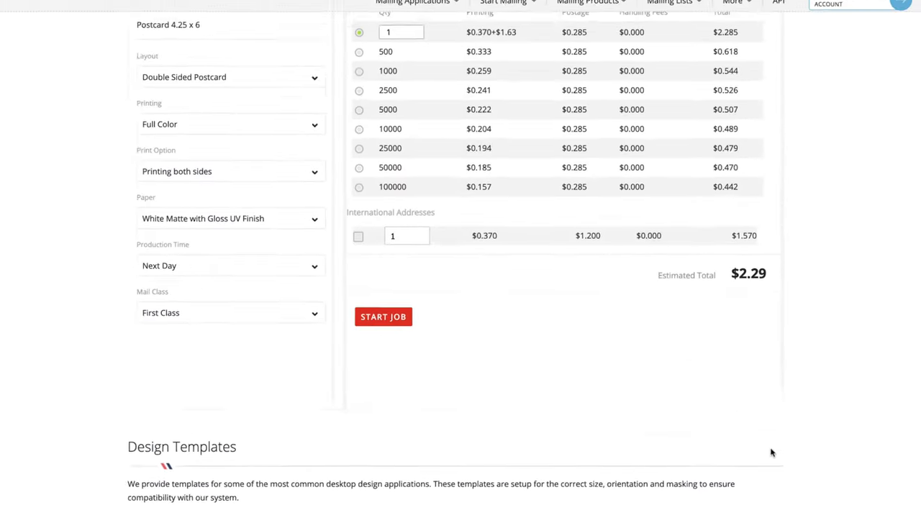
Step: Set the cost estimate to Single Sided Postcard layout with Black and White printing
scroll(up, 3)
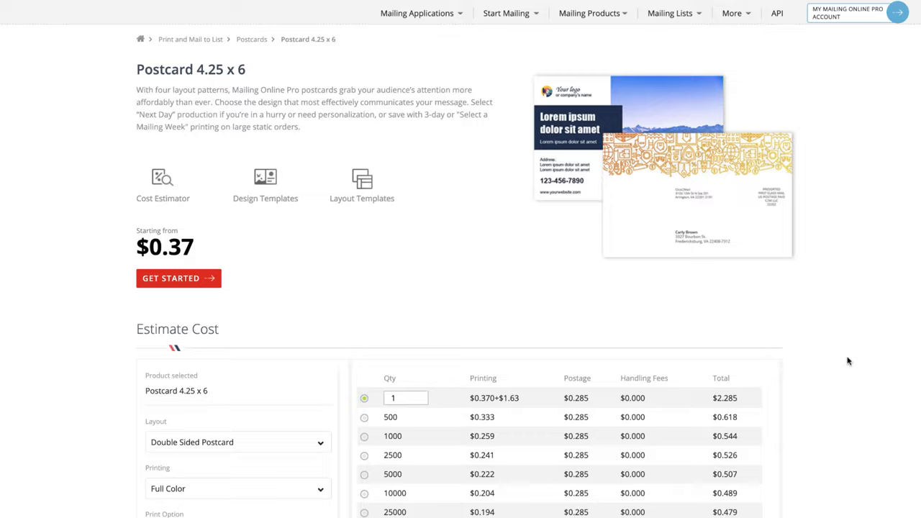
scroll(down, 3)
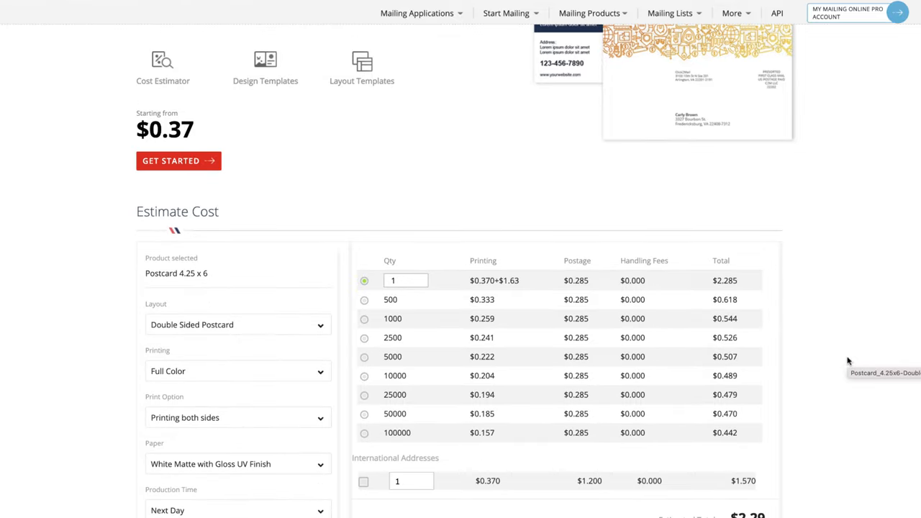
scroll(down, 3)
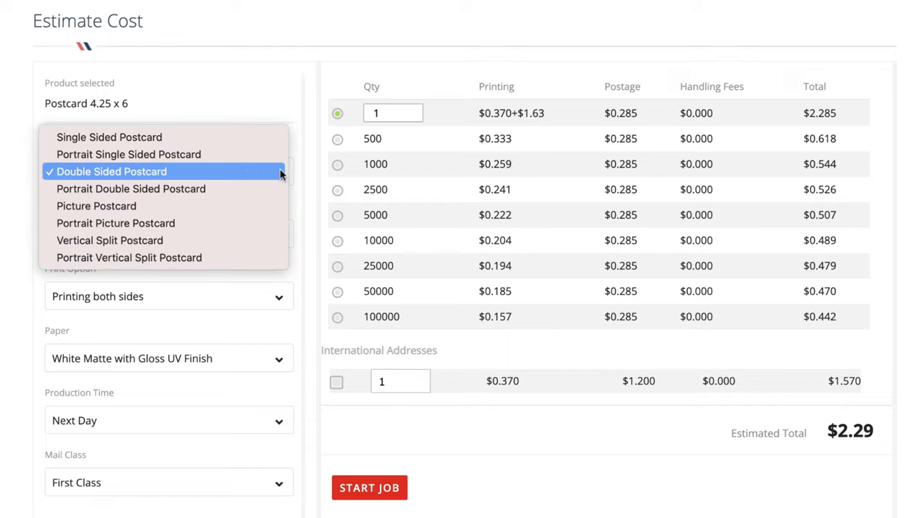
click(110, 137)
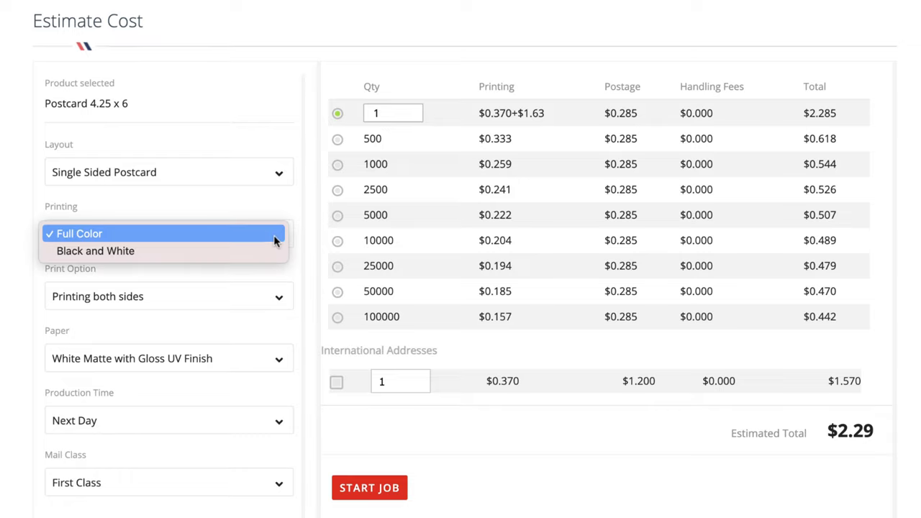
click(95, 250)
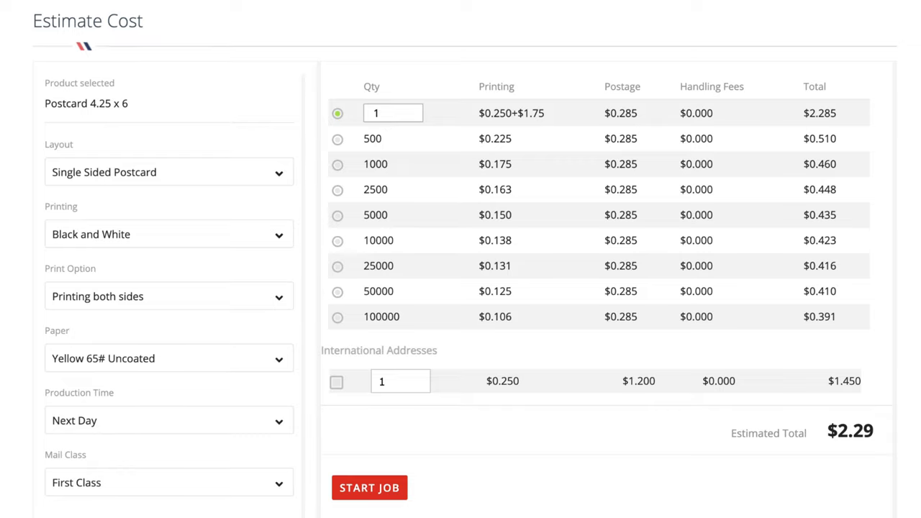
click(169, 357)
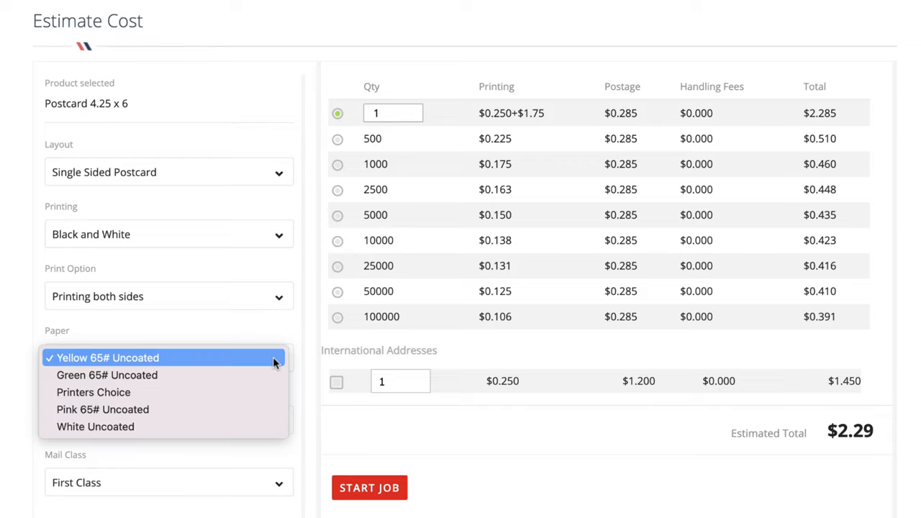
mouse_move(202, 363)
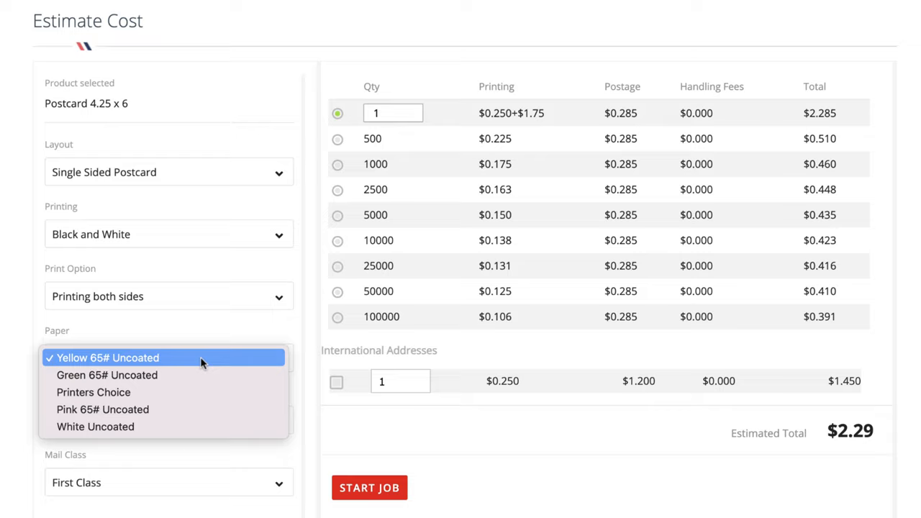
mouse_move(204, 374)
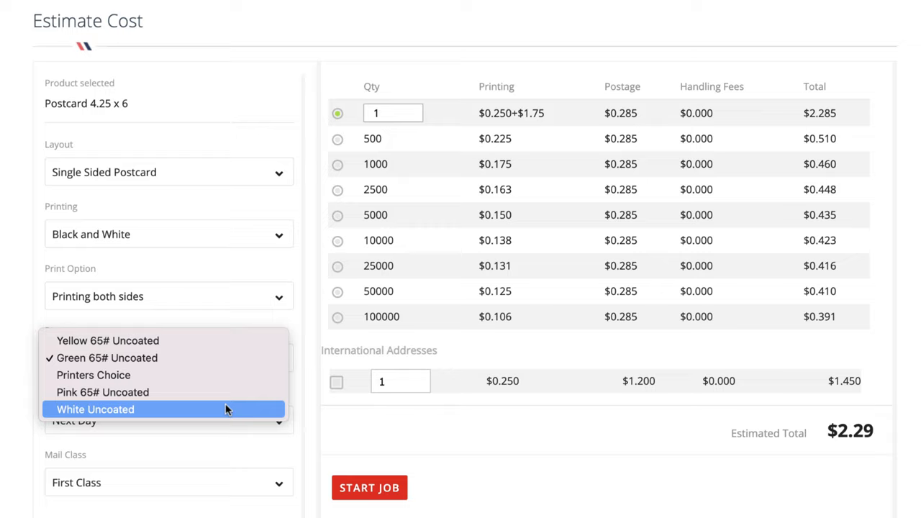
mouse_move(238, 392)
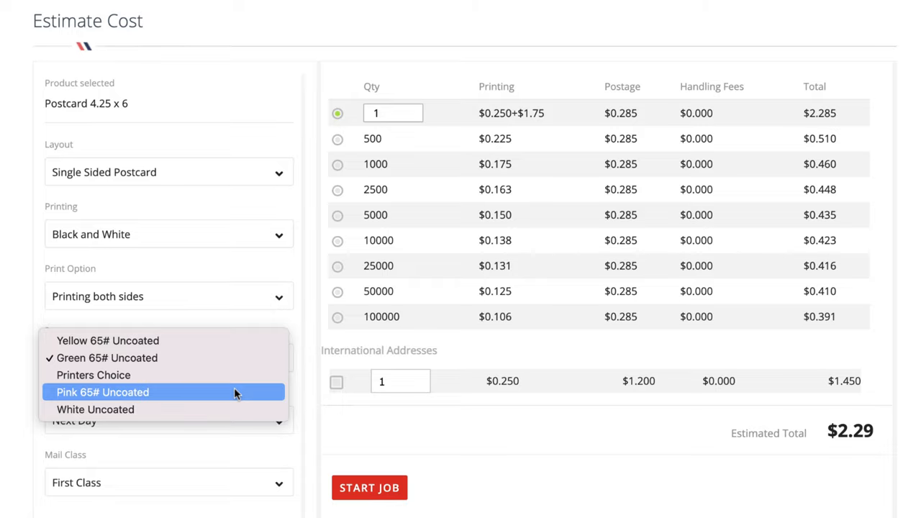
click(107, 340)
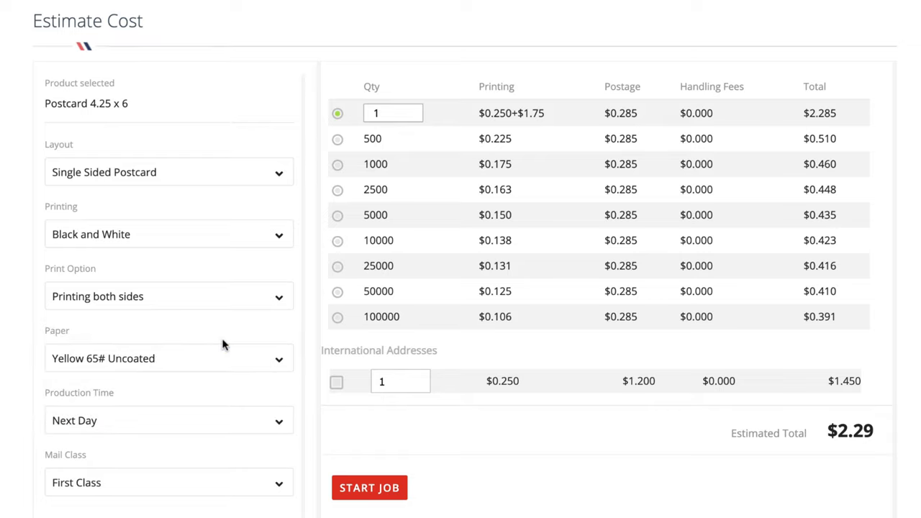
mouse_move(293, 424)
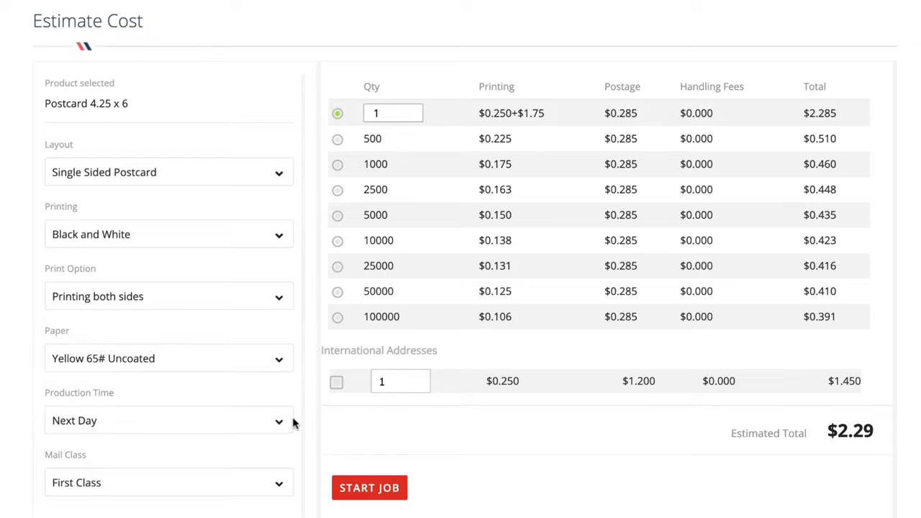
mouse_move(280, 490)
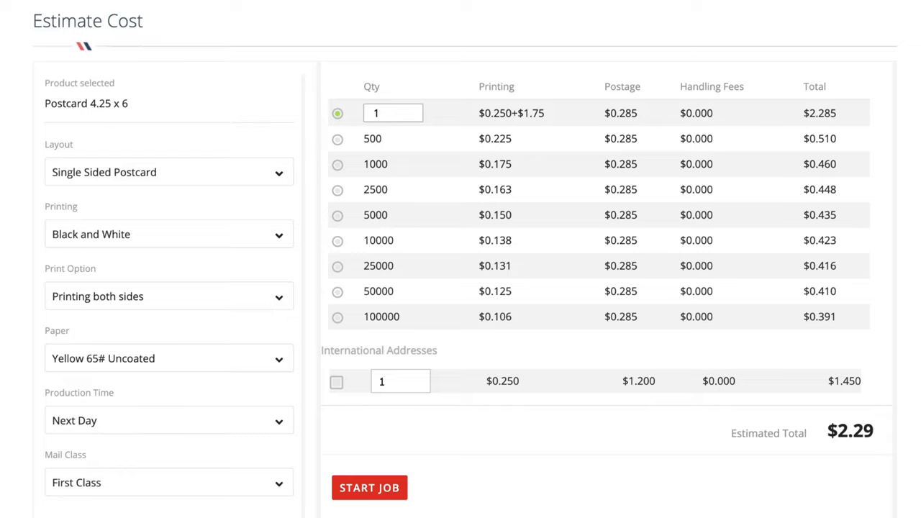
mouse_move(377, 141)
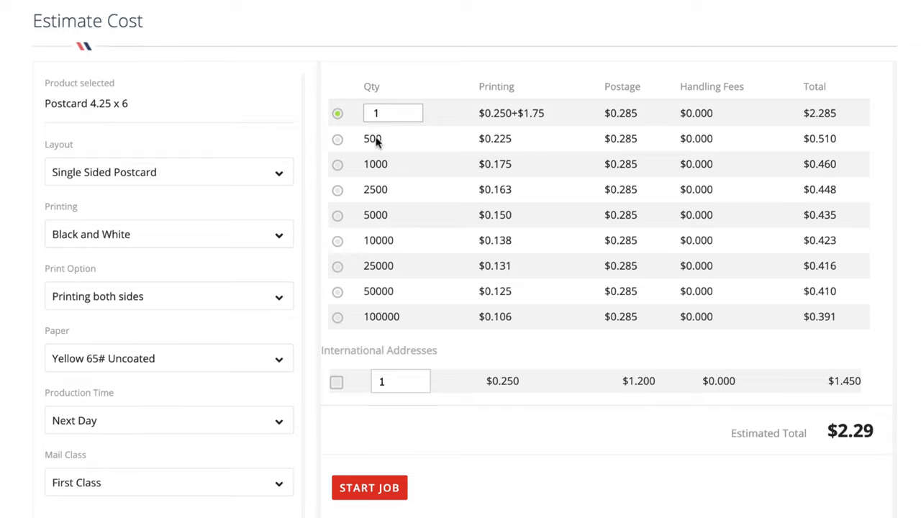
mouse_move(349, 147)
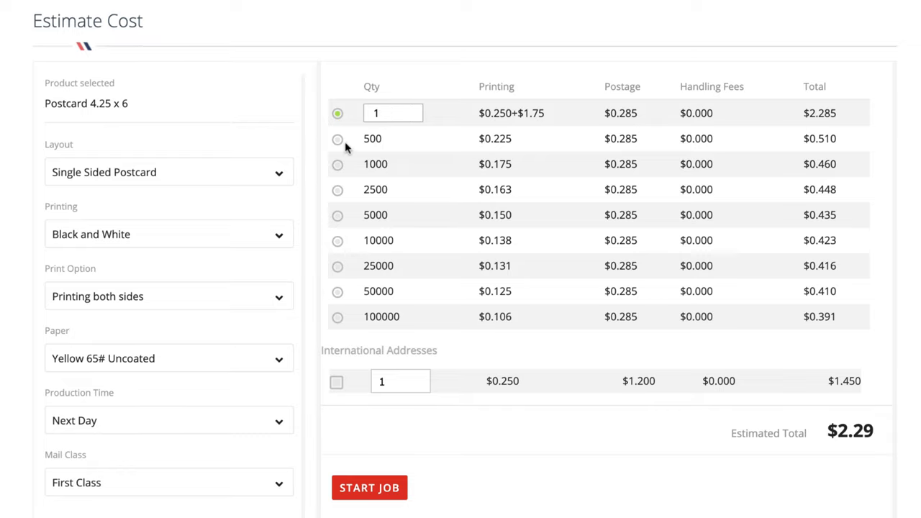
mouse_move(357, 220)
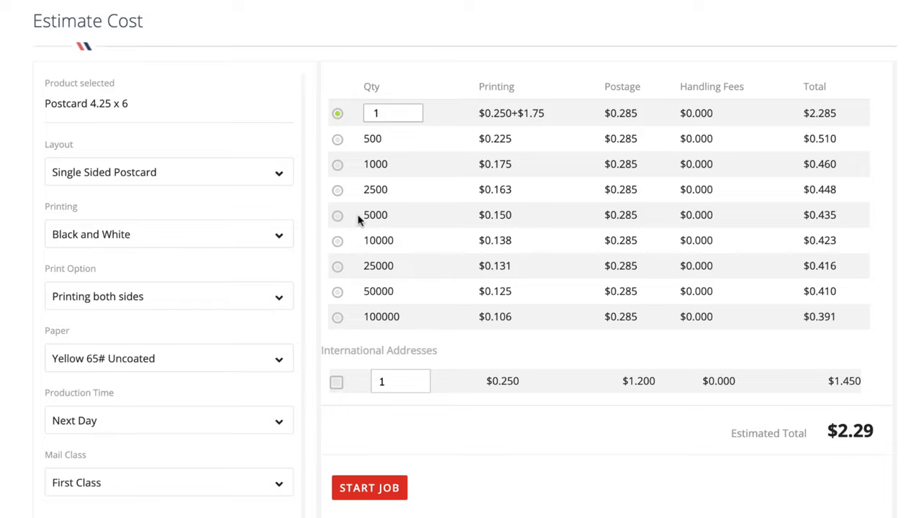
mouse_move(338, 167)
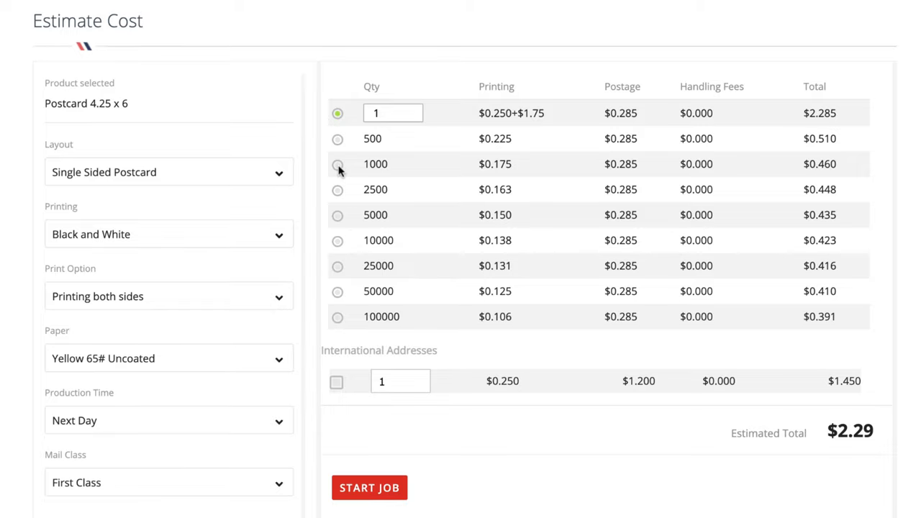
mouse_move(493, 319)
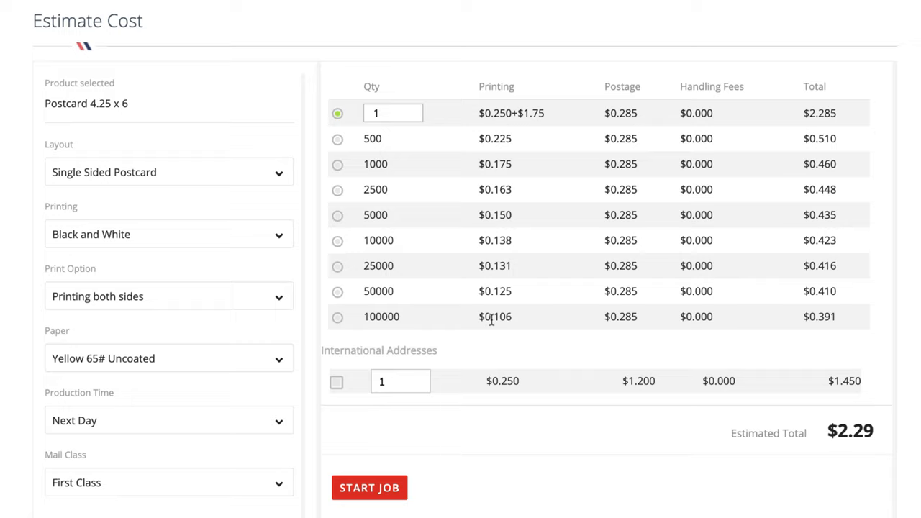
mouse_move(601, 331)
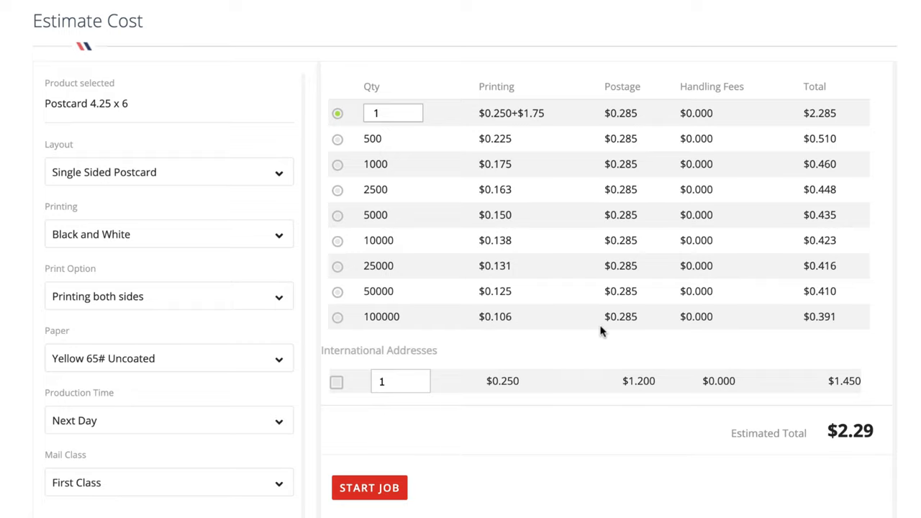
mouse_move(558, 281)
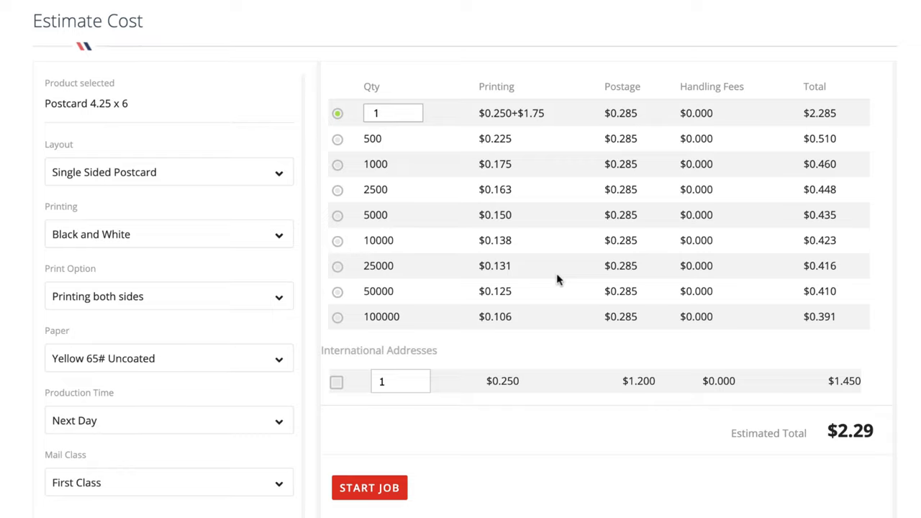
mouse_move(453, 26)
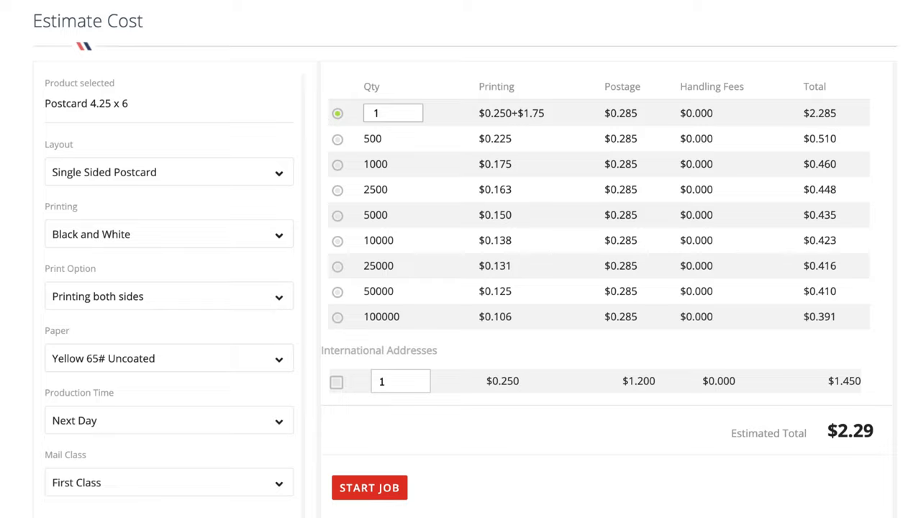
mouse_move(337, 139)
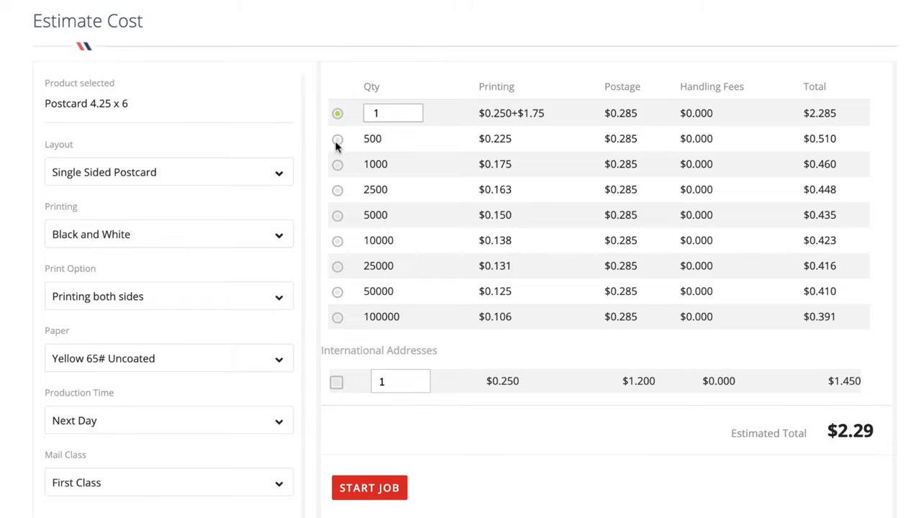
Step: Price the job at 500 and 1000 postcards, then adjust the quantity again
click(336, 138)
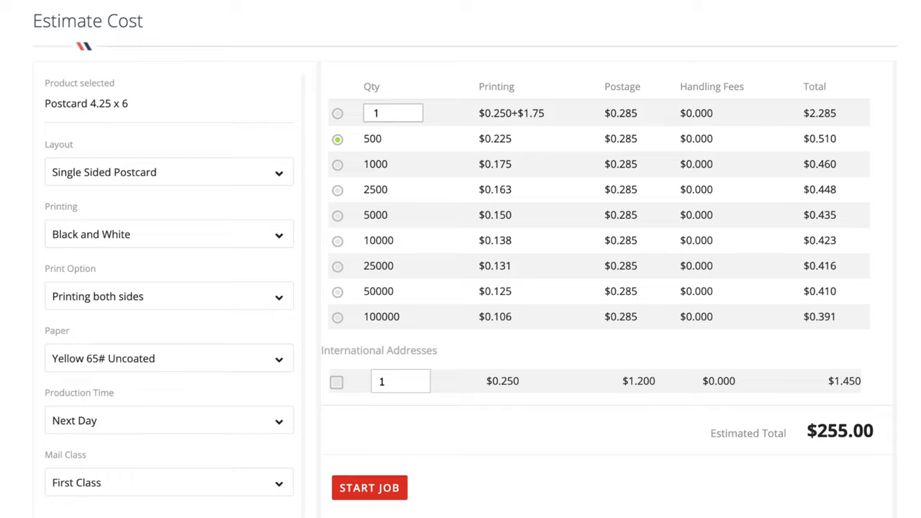
click(337, 164)
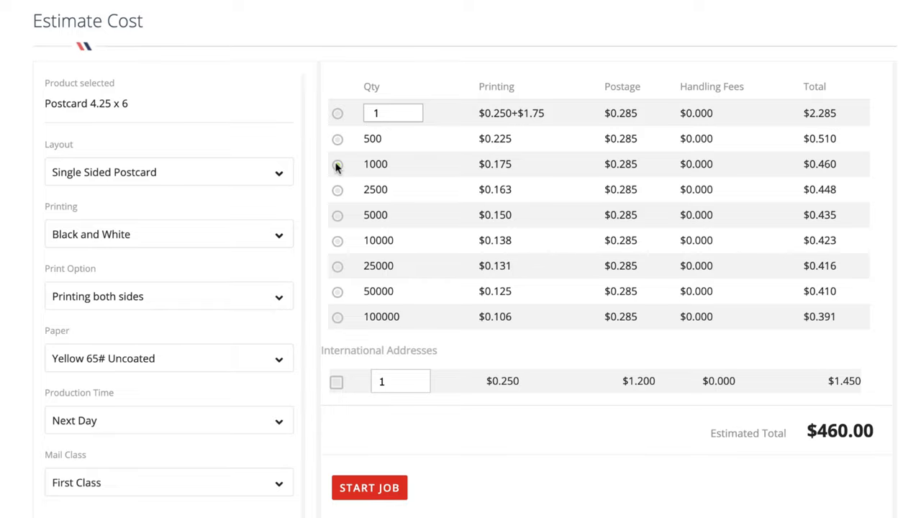
click(337, 112)
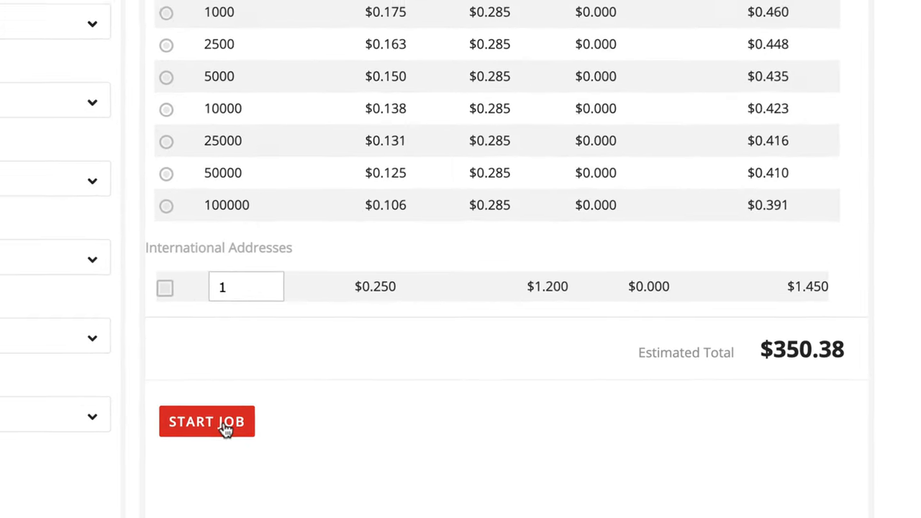
Step: Start a postcard job with the chosen options via Start Job
click(208, 420)
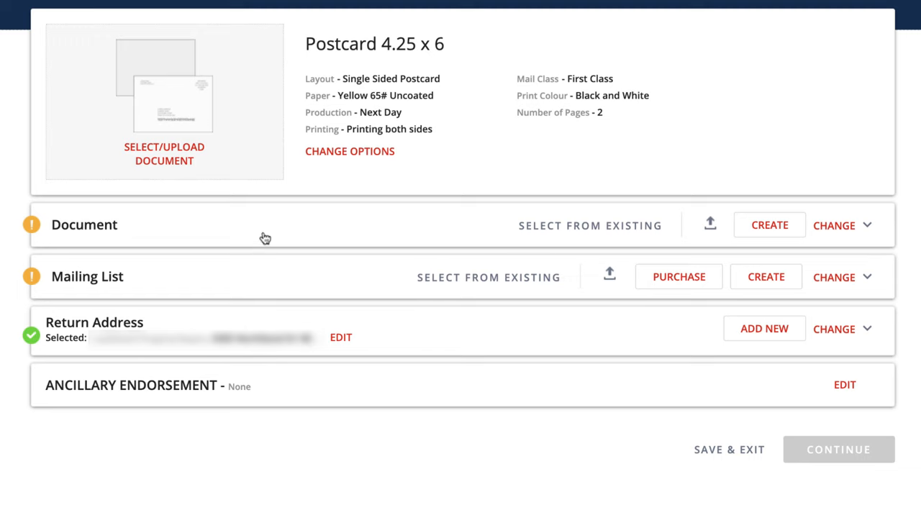
mouse_move(276, 229)
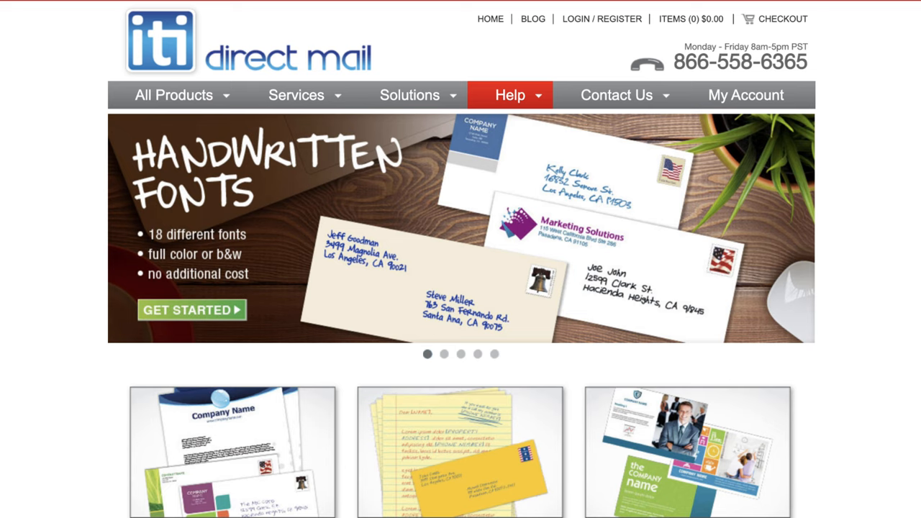
Step: Browse the ITI Direct Mail homepage slider and return to the Click2Mail job page
click(443, 354)
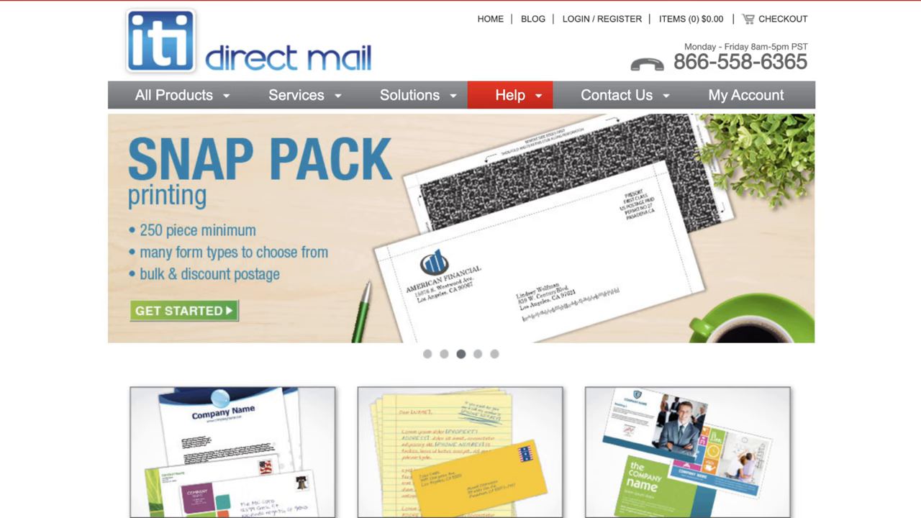
click(478, 354)
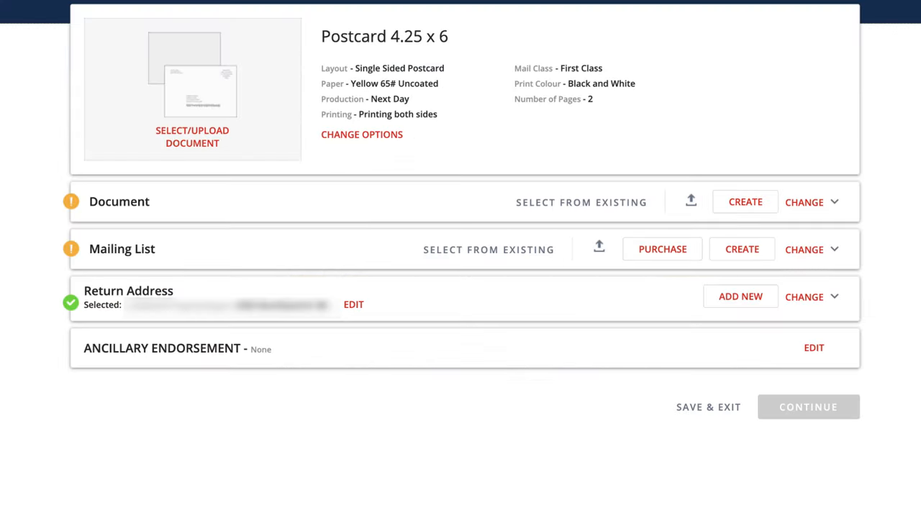
mouse_move(892, 128)
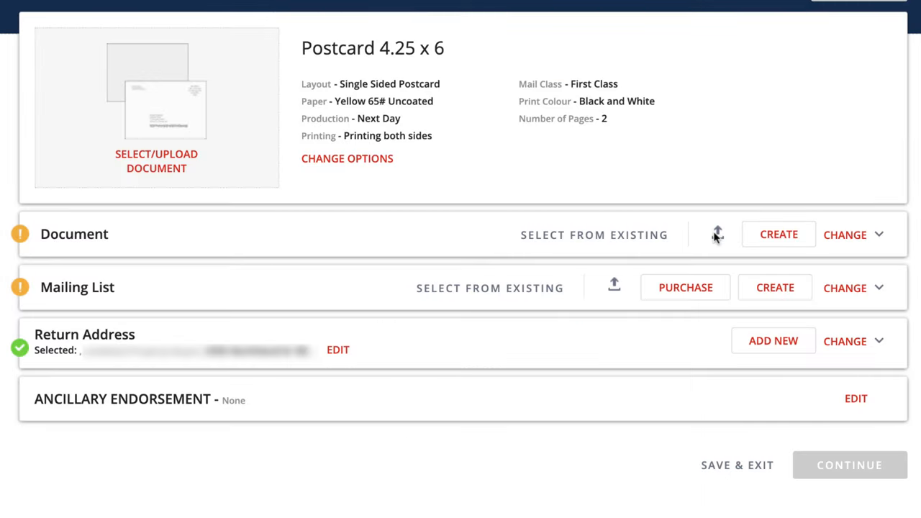
Step: Upload the Postcard_Personal_Letter .doc as the job's document
click(717, 233)
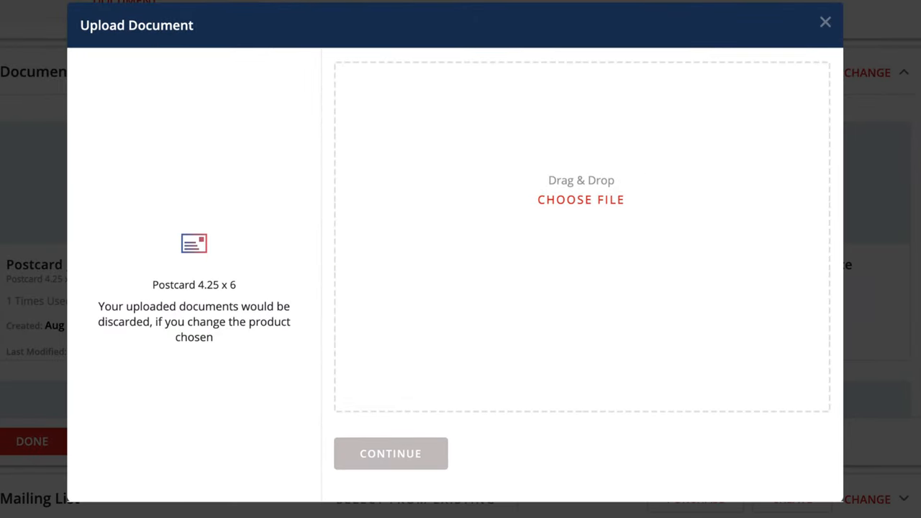
click(581, 199)
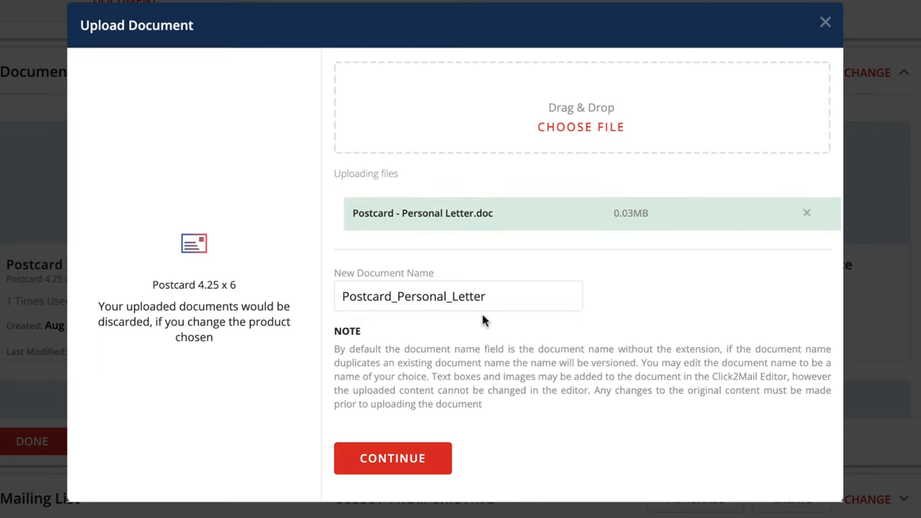
click(391, 458)
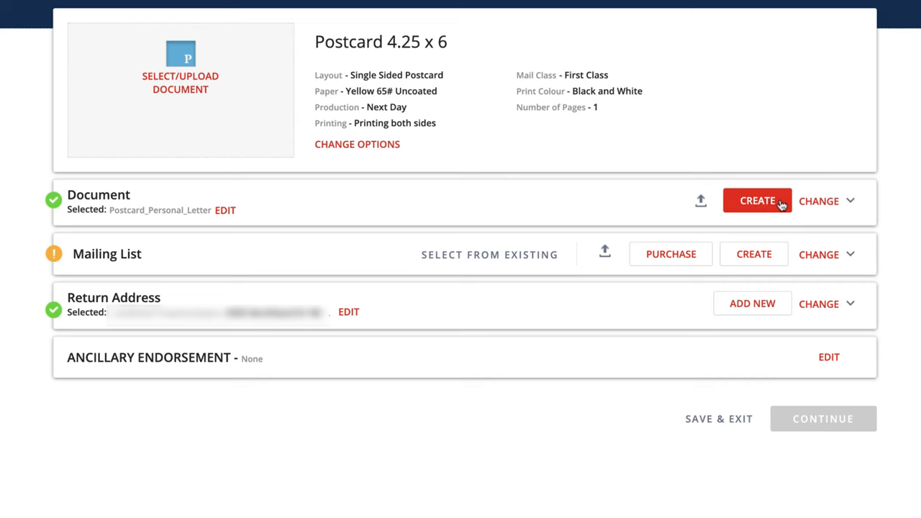
Step: Create a new blank document, then finish document selection with Done
click(757, 202)
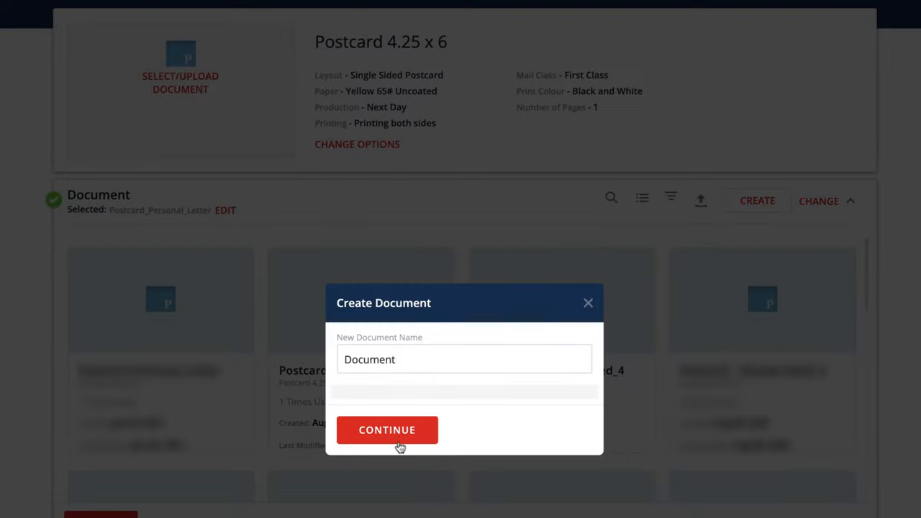
click(385, 429)
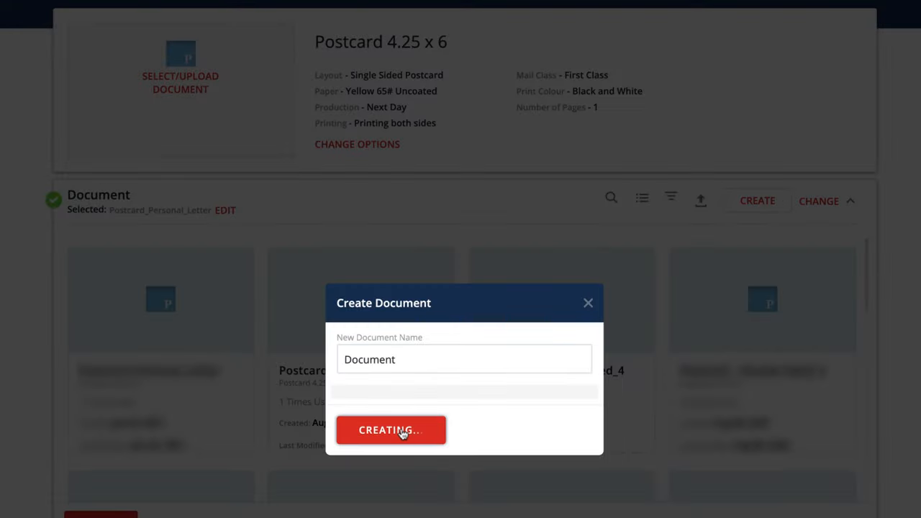
click(391, 429)
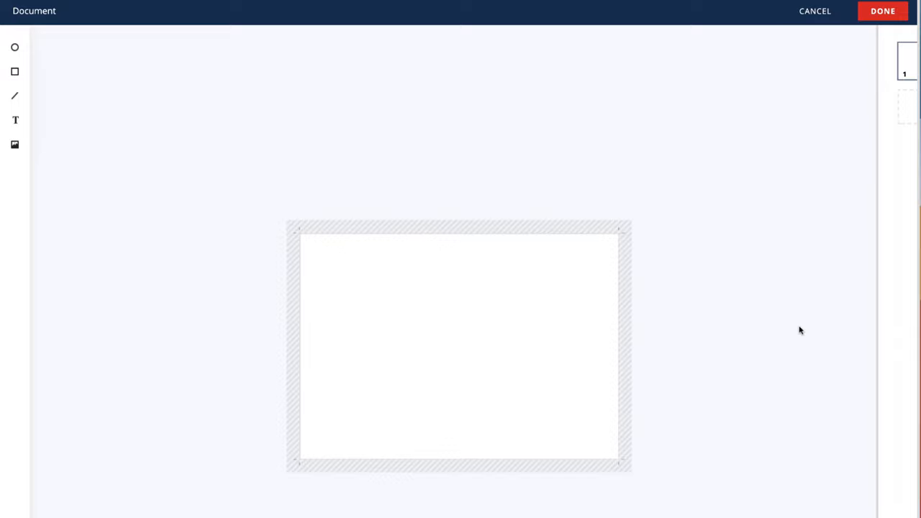
mouse_move(458, 298)
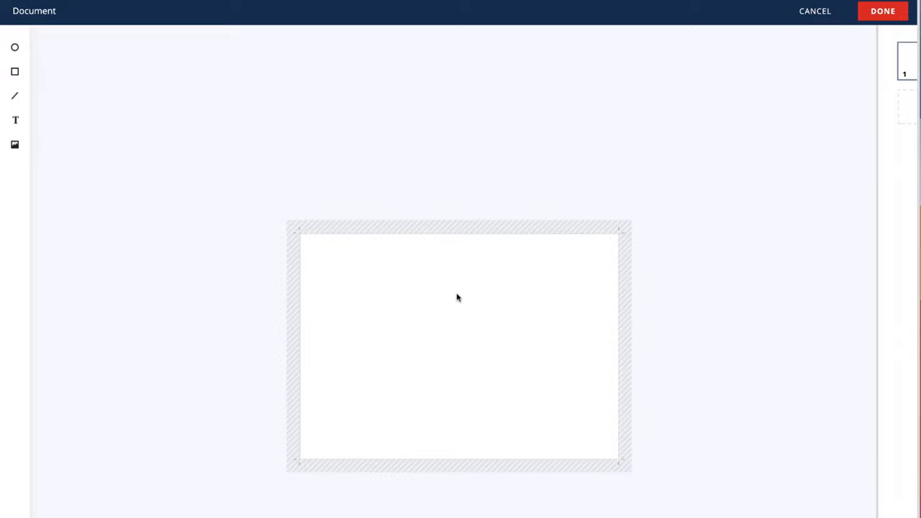
mouse_move(375, 311)
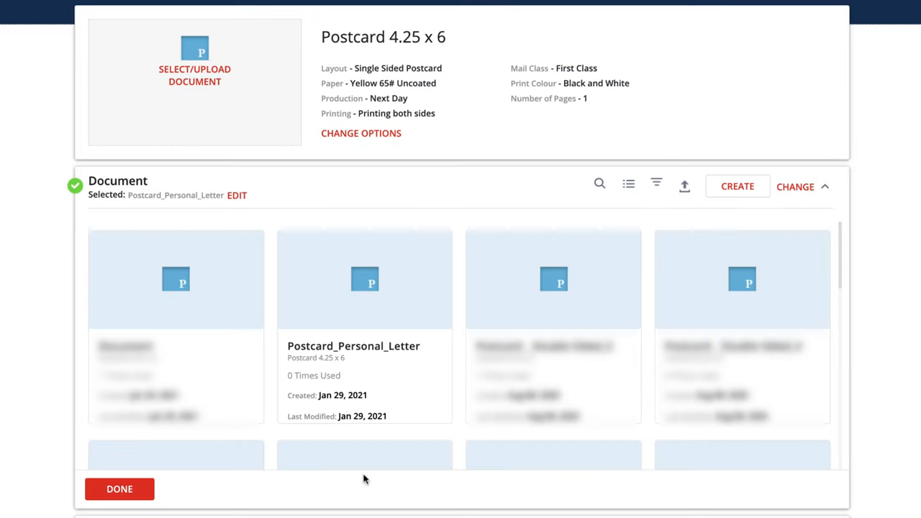
mouse_move(392, 321)
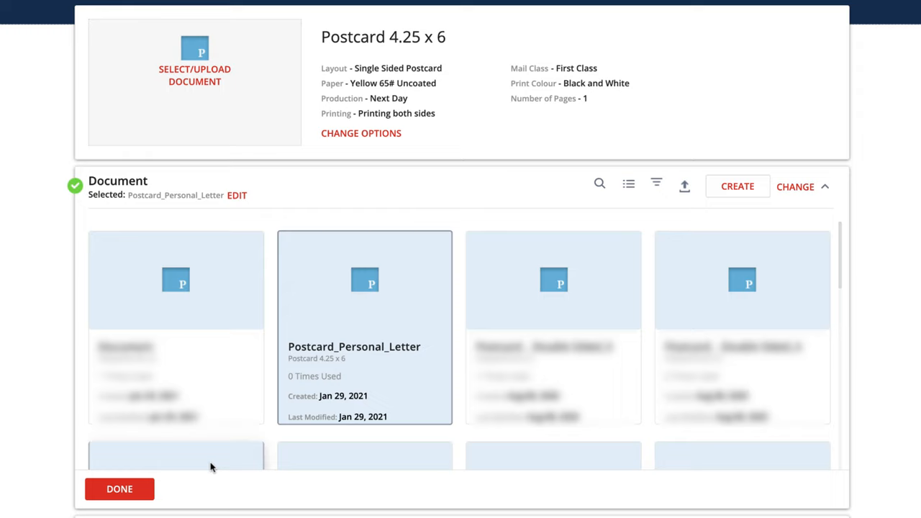
click(119, 489)
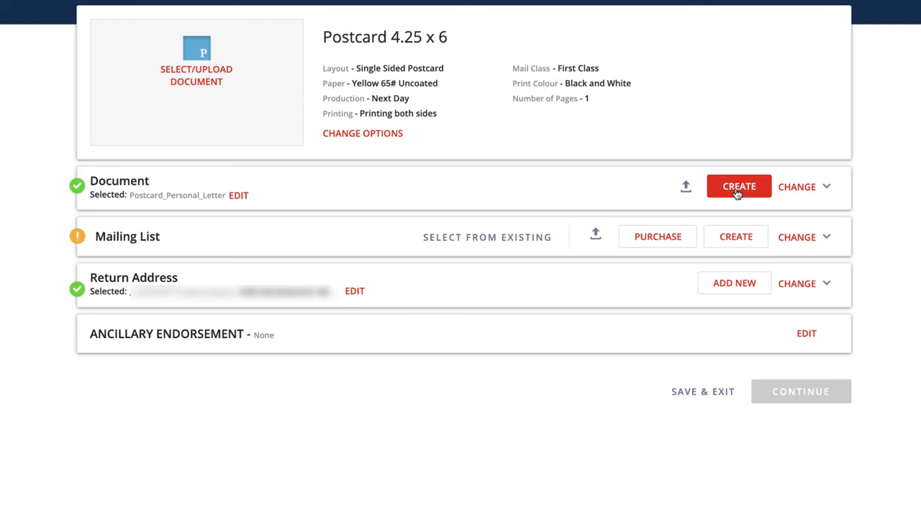
mouse_move(656, 254)
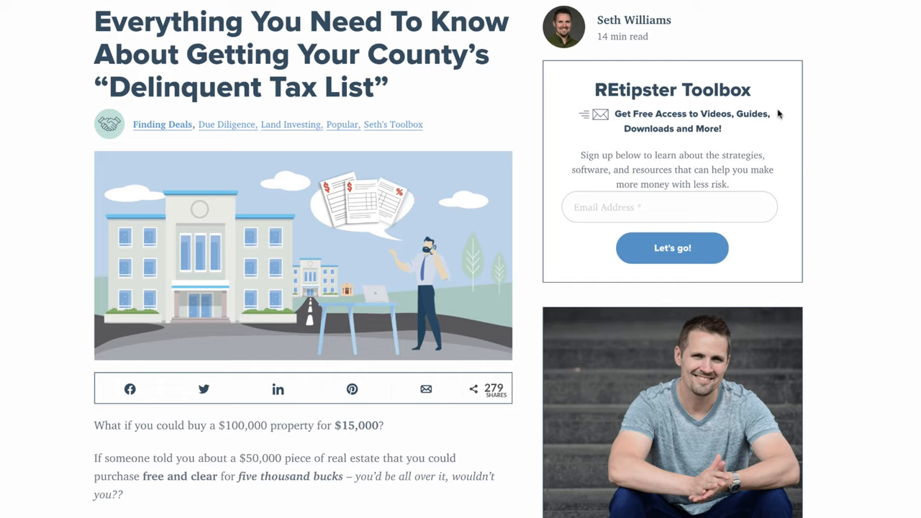
mouse_move(846, 170)
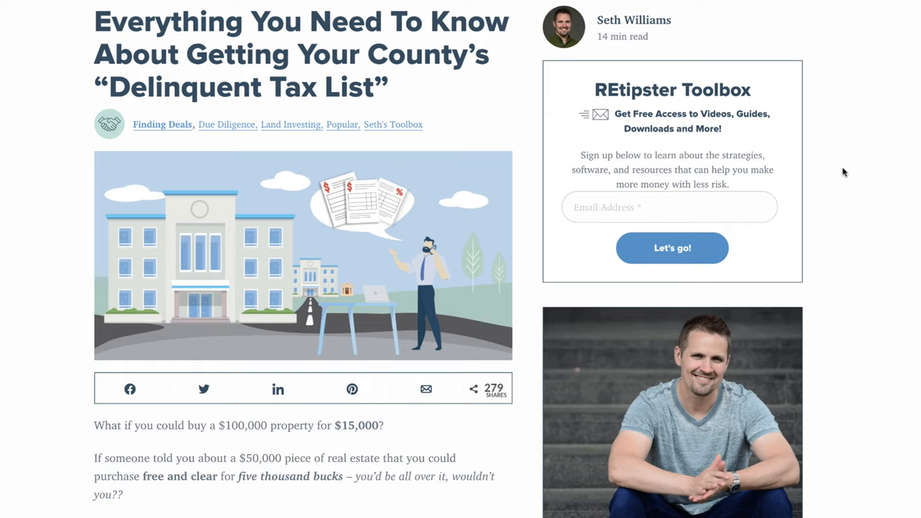
mouse_move(848, 208)
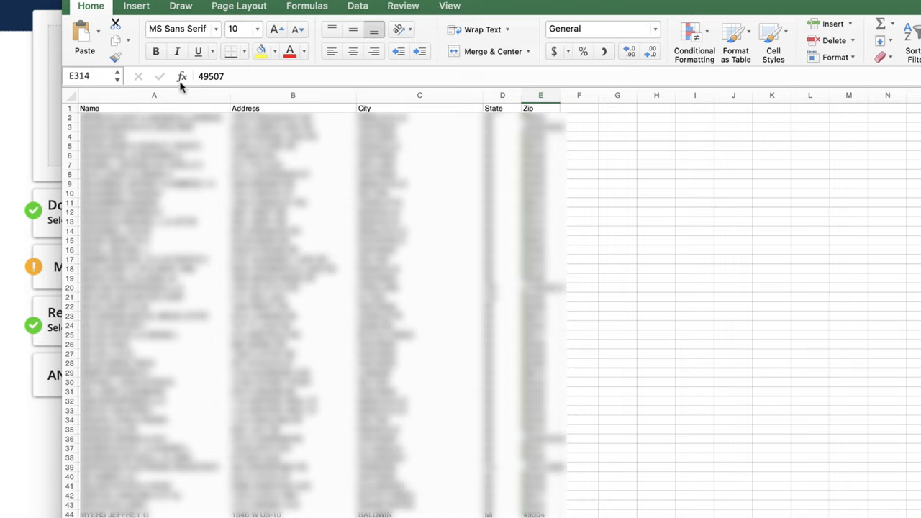
mouse_move(153, 93)
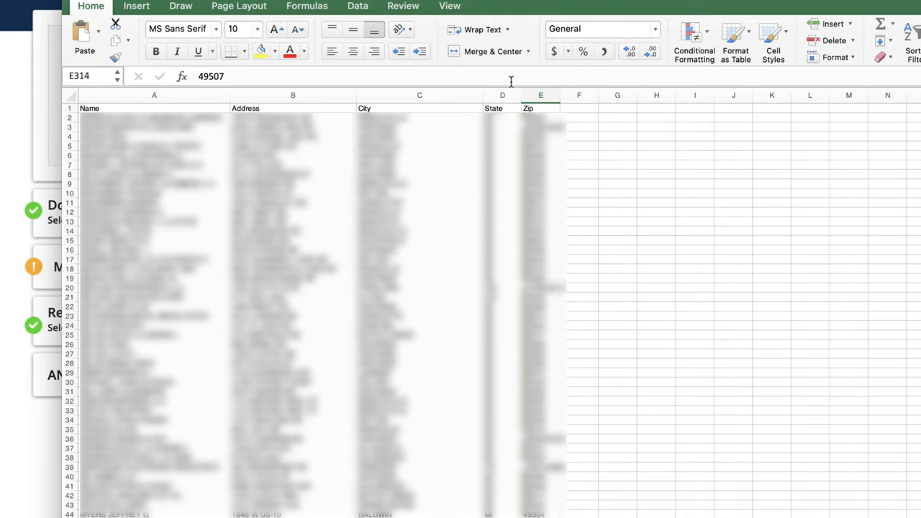
mouse_move(511, 81)
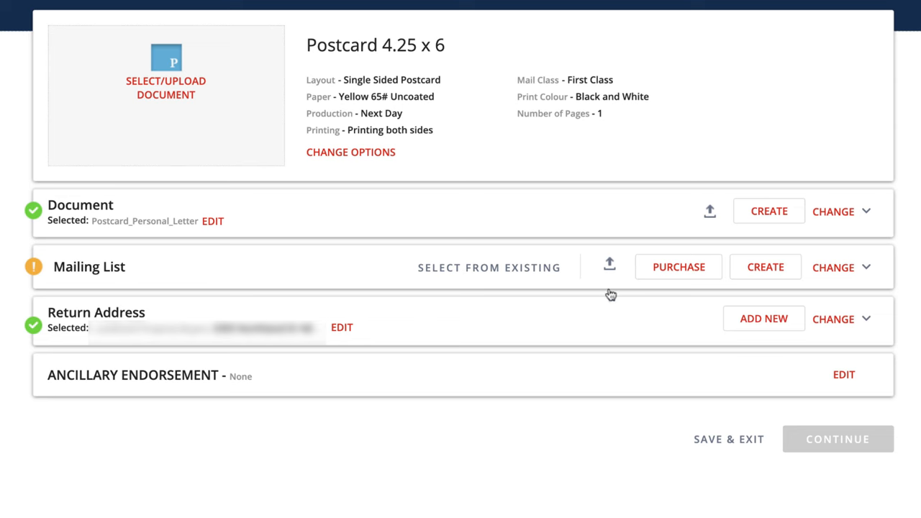
Step: Upload the Barry 08 - 2 spreadsheet as the mailing list and go to Set Address Layout
click(609, 263)
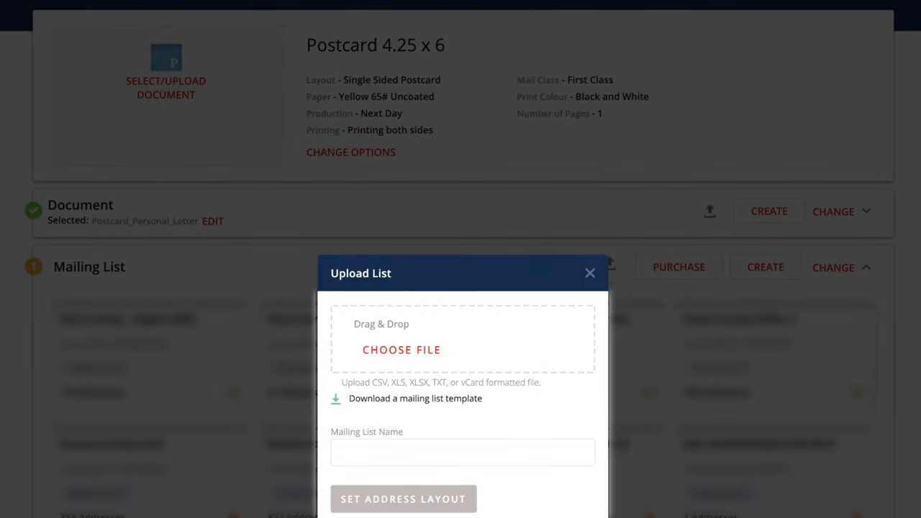
click(402, 350)
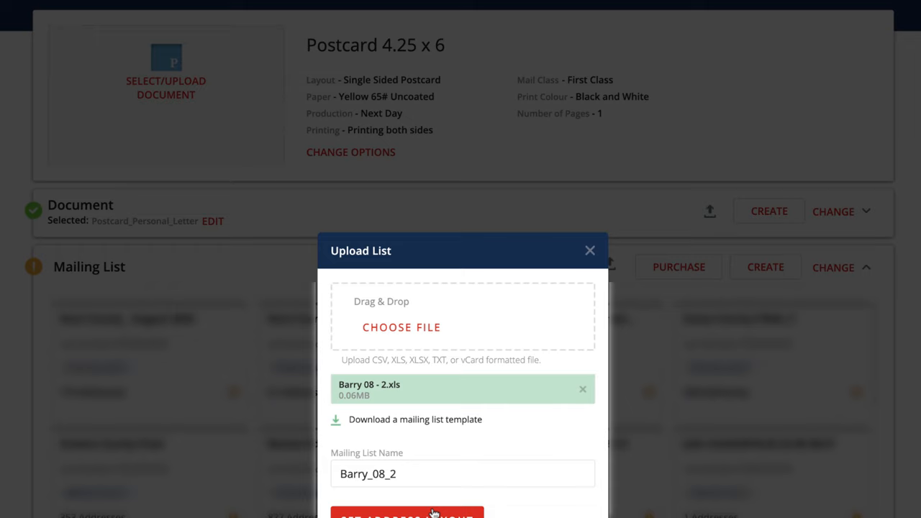
click(406, 512)
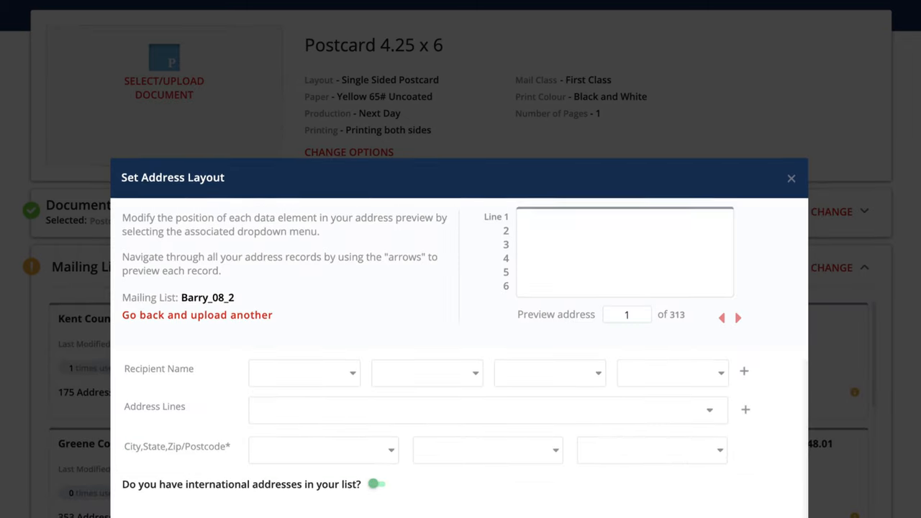
scroll(down, 3)
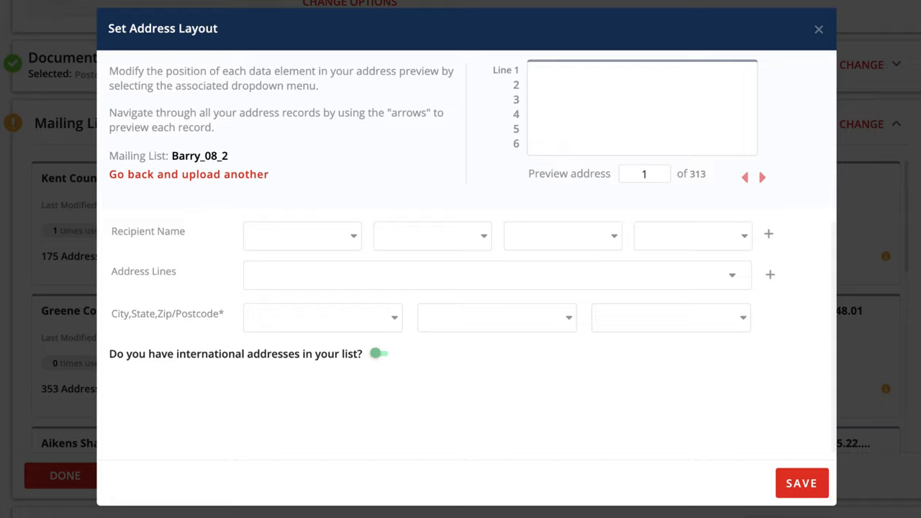
mouse_move(535, 84)
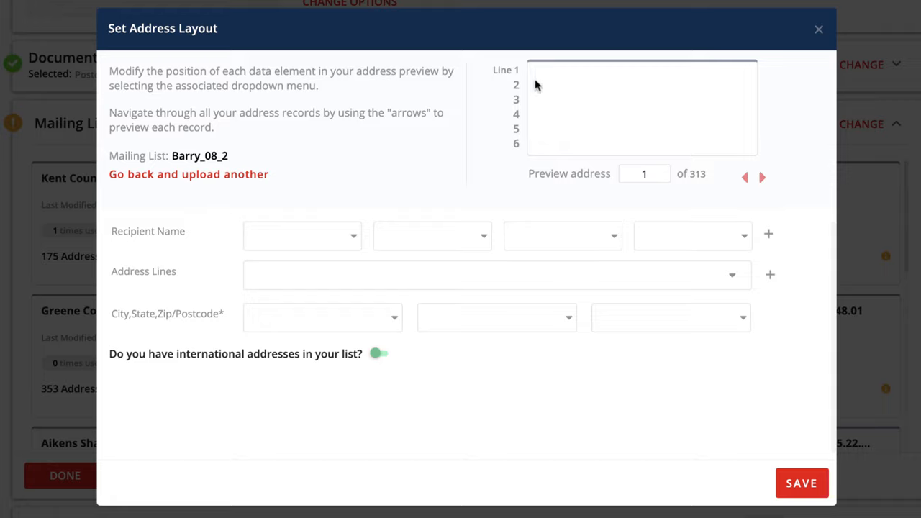
mouse_move(360, 233)
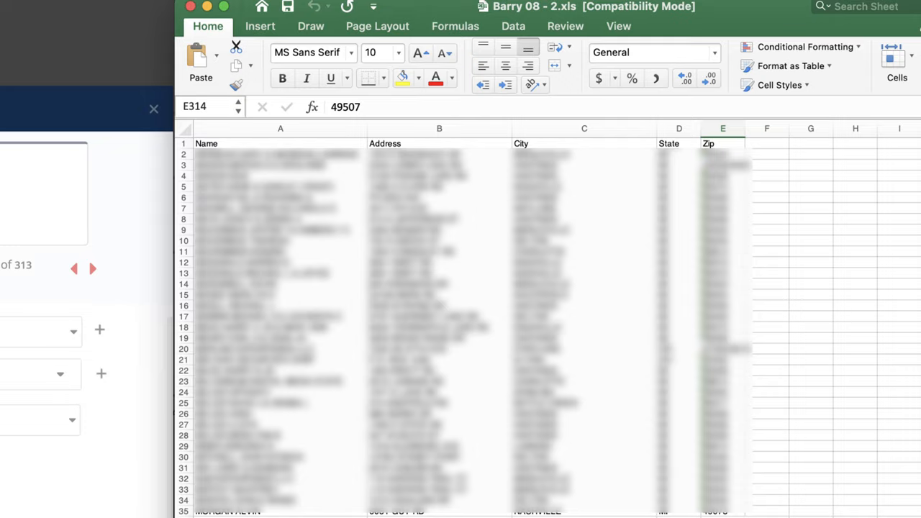
mouse_move(299, 55)
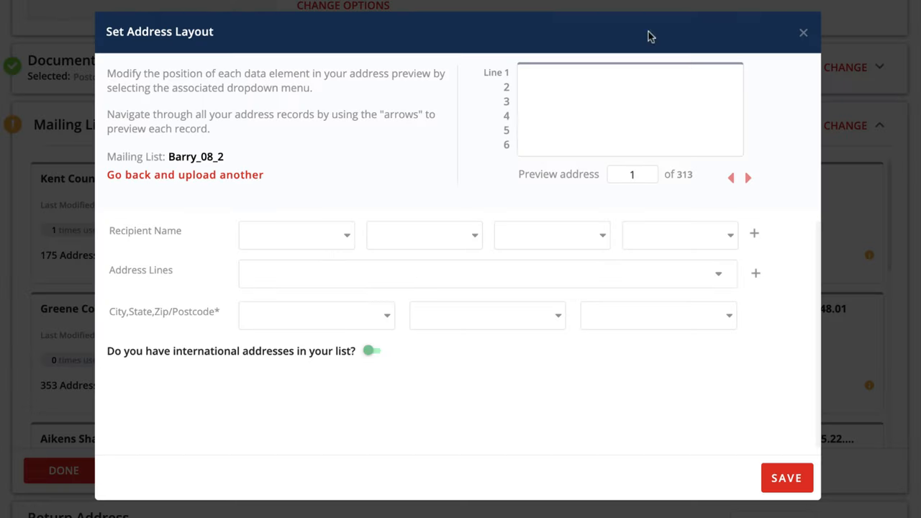
Step: Map the NAME column to recipient name and the ADDRESS column to address lines
click(295, 235)
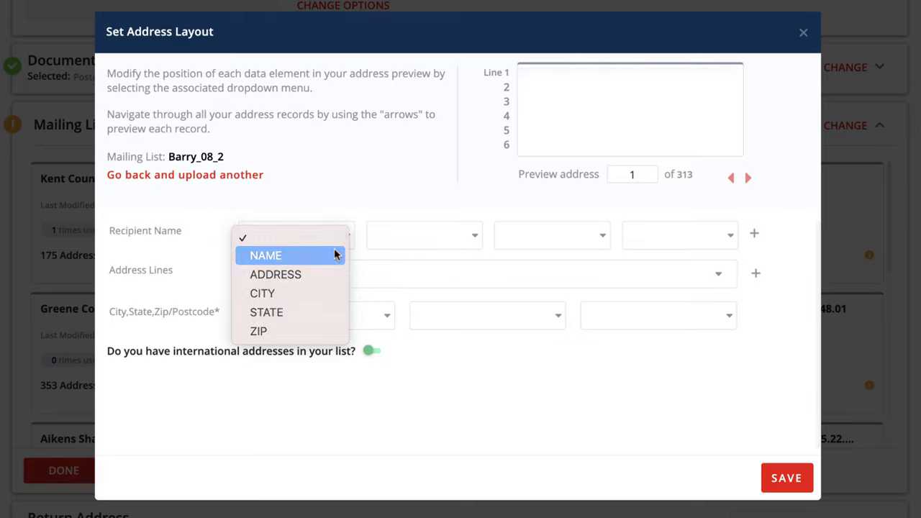
click(265, 255)
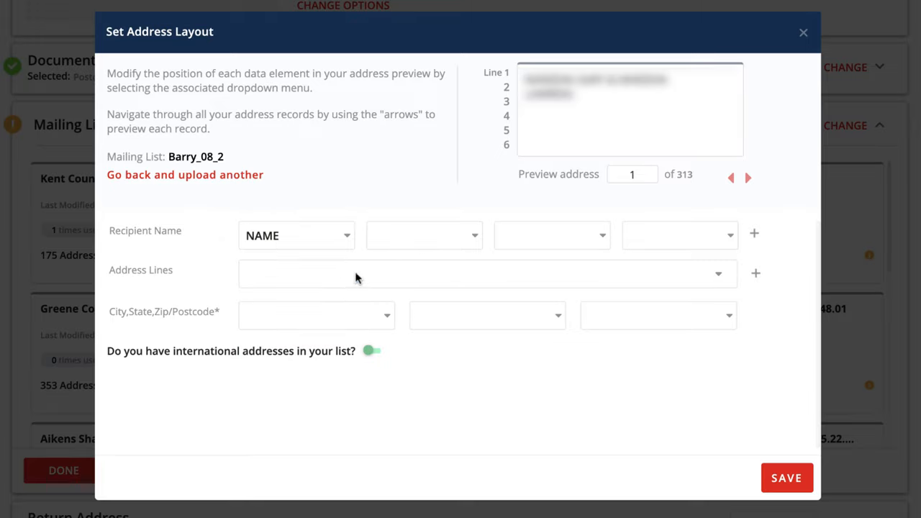
click(487, 273)
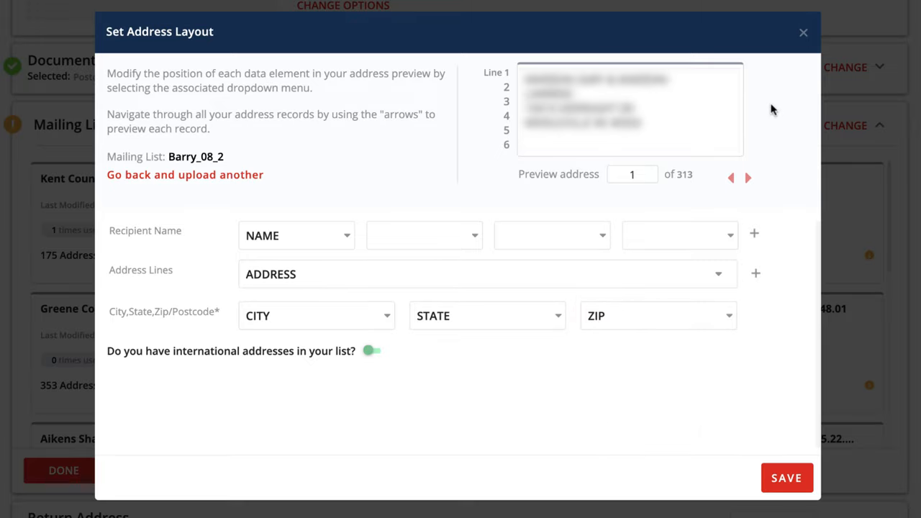
mouse_move(665, 132)
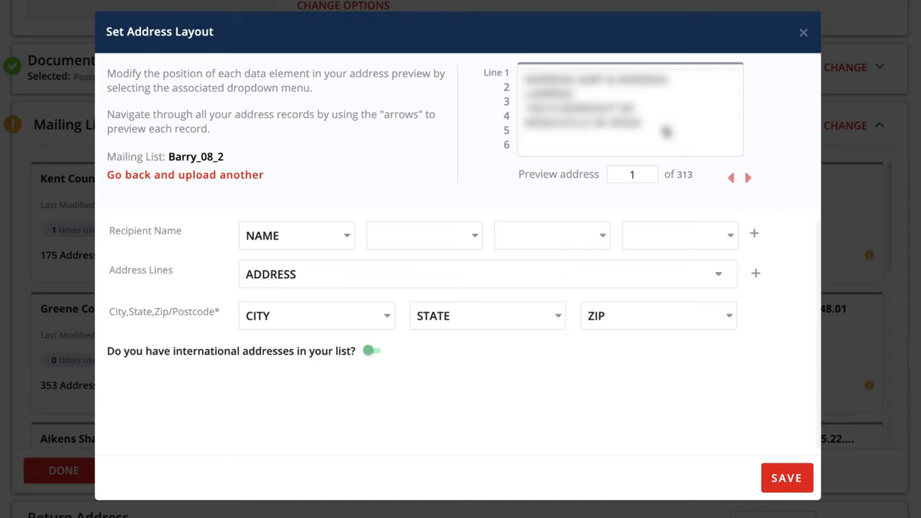
mouse_move(698, 158)
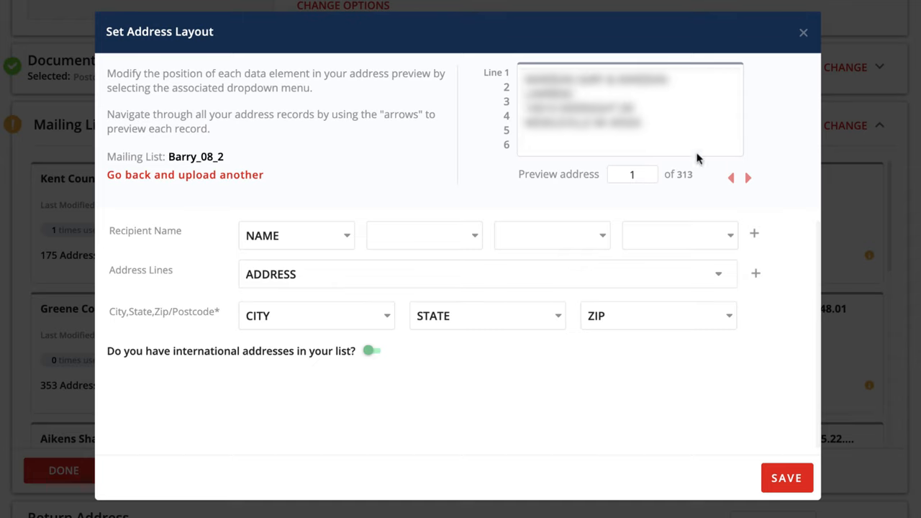
Step: Preview address records 2 through 4 of the 313-address list
click(747, 178)
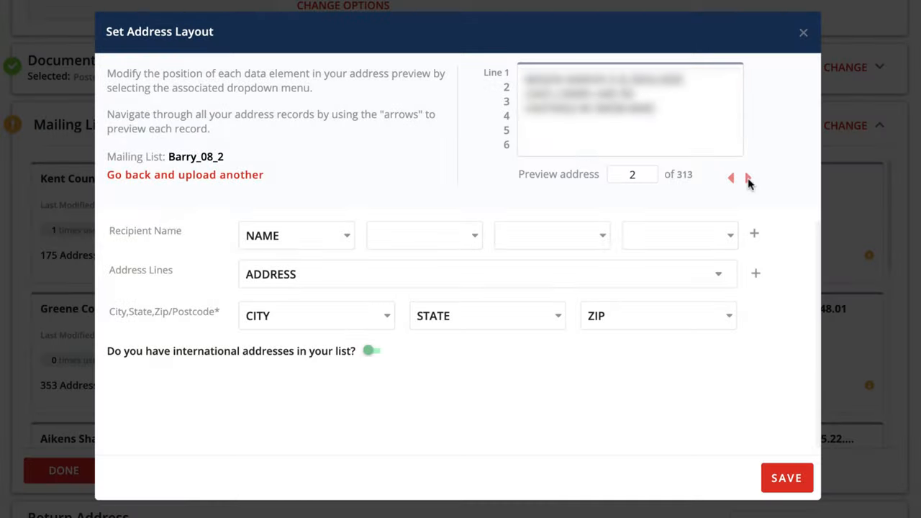
click(749, 179)
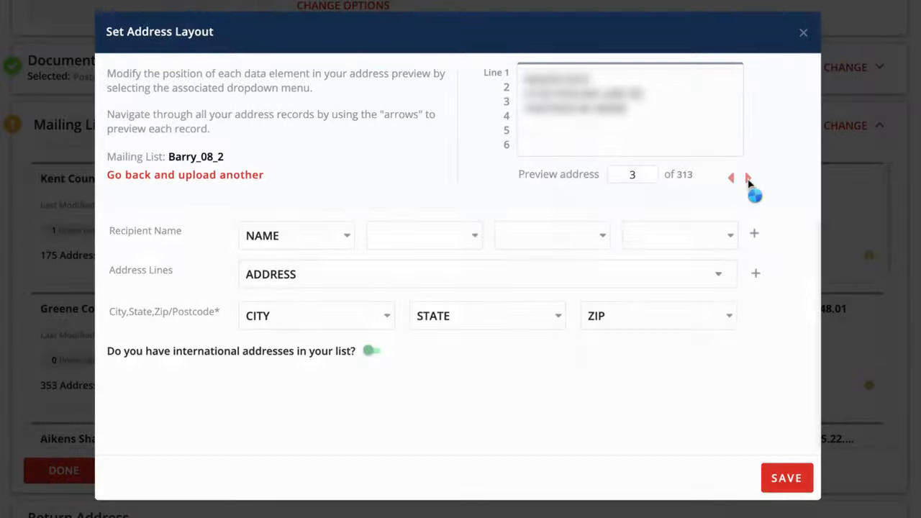
click(749, 179)
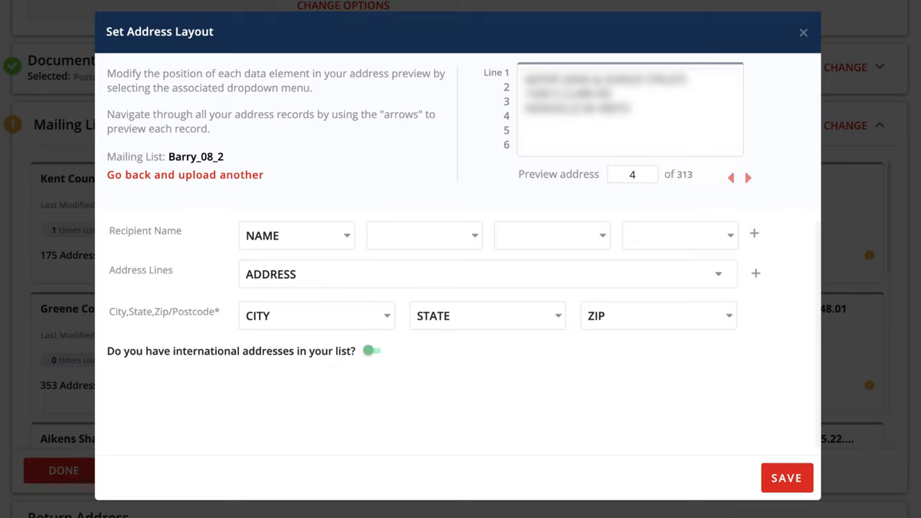
mouse_move(639, 118)
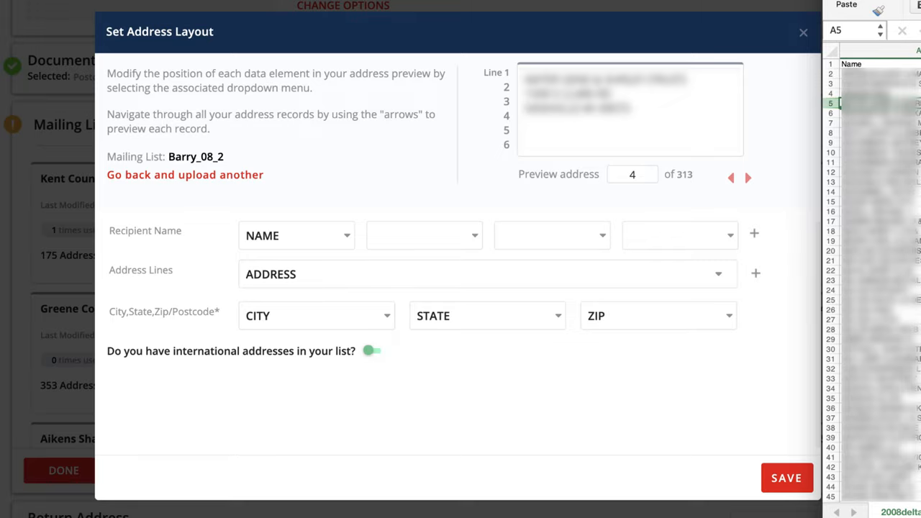
mouse_move(798, 109)
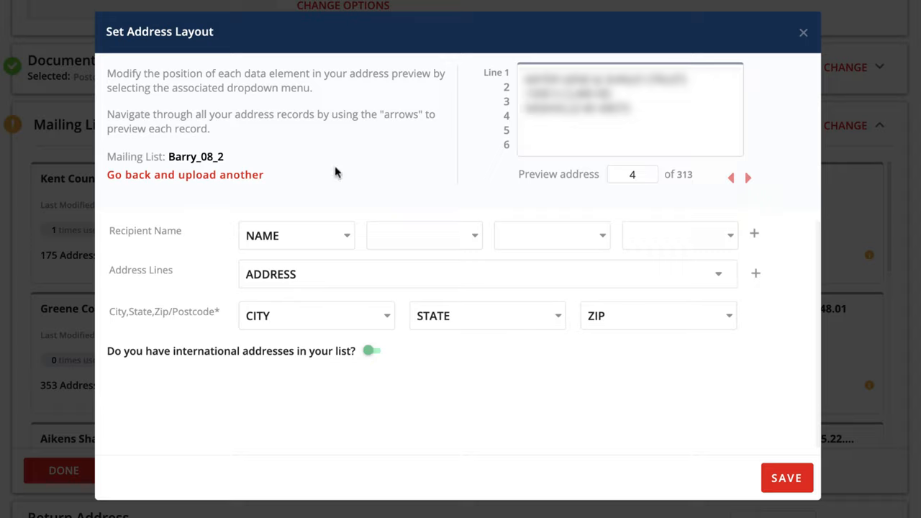
mouse_move(340, 277)
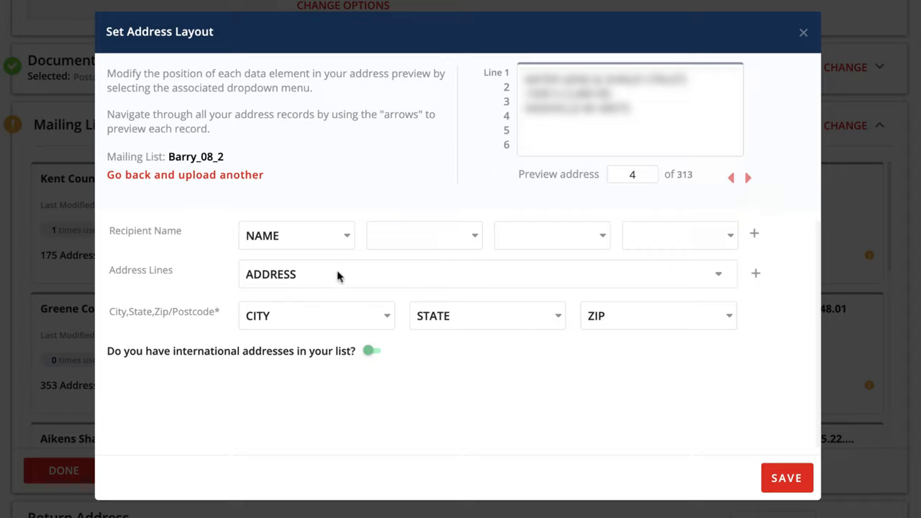
mouse_move(536, 442)
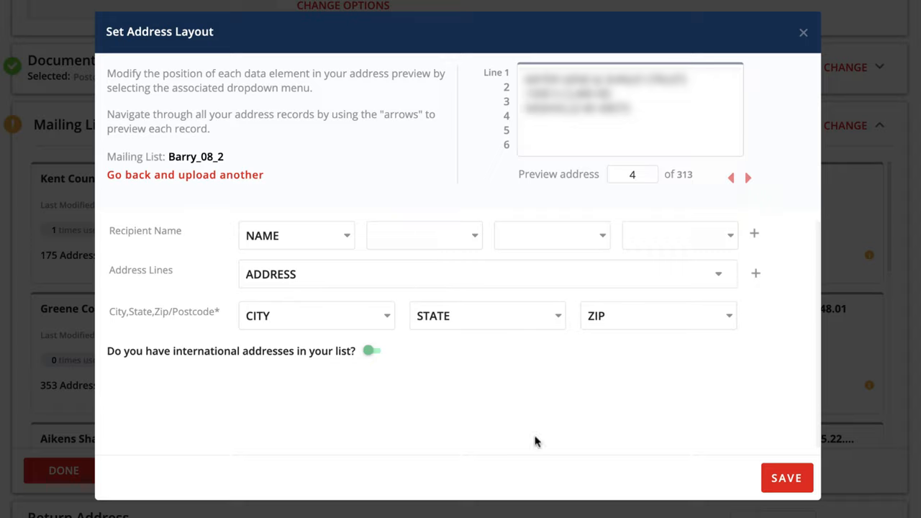
click(786, 478)
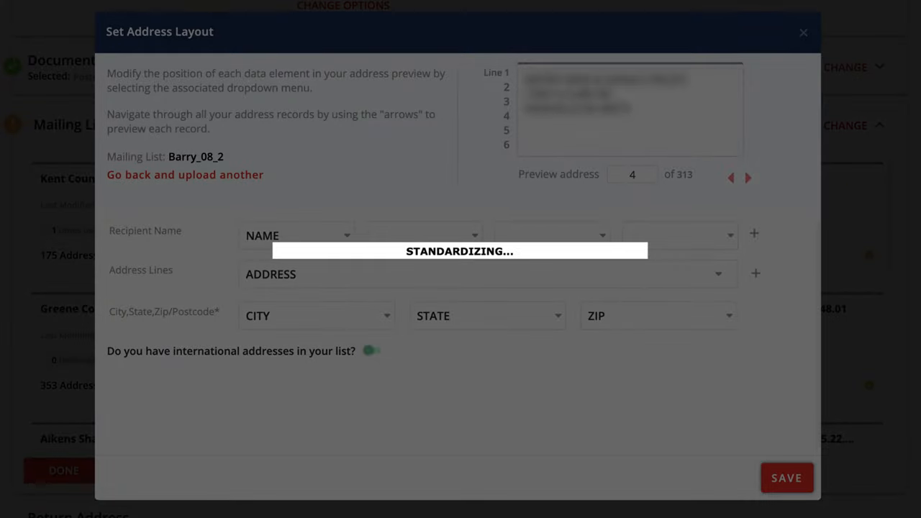
click(786, 478)
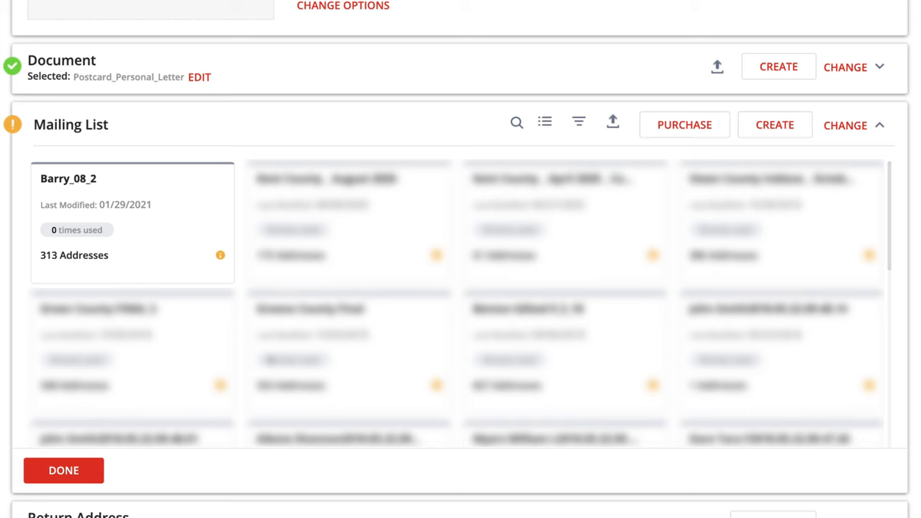
click(132, 222)
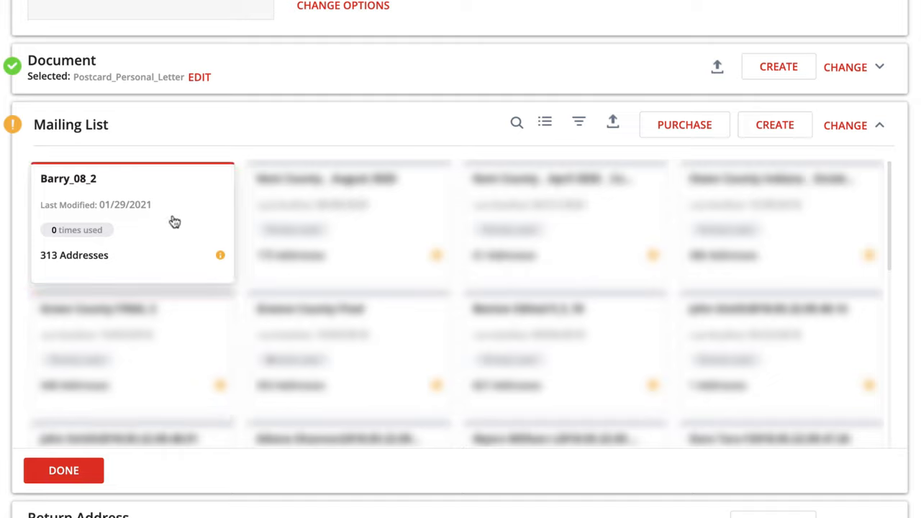
mouse_move(171, 242)
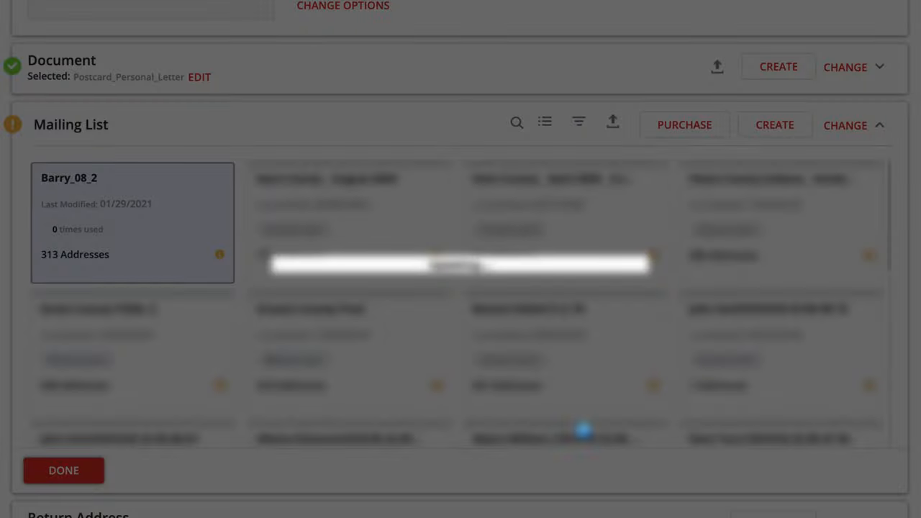
click(64, 469)
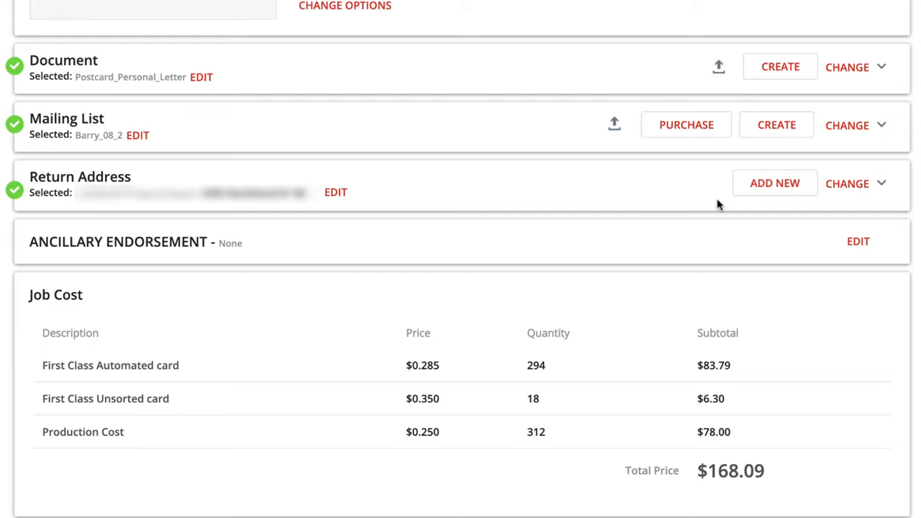
mouse_move(661, 201)
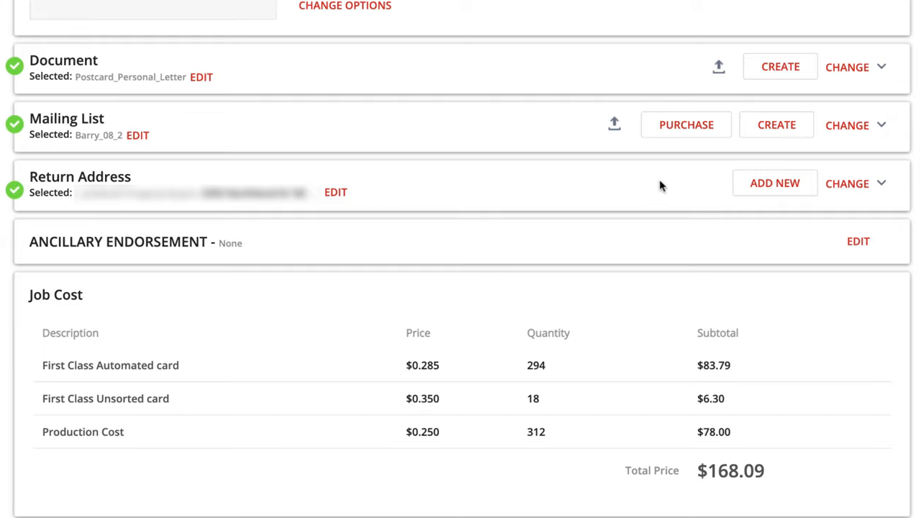
mouse_move(337, 204)
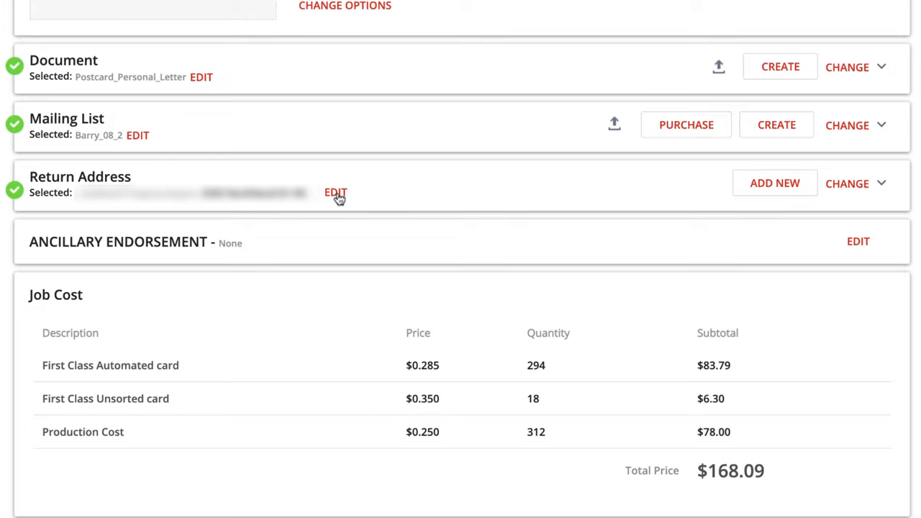
Step: Review the return address in Edit Address and save it unchanged
click(336, 192)
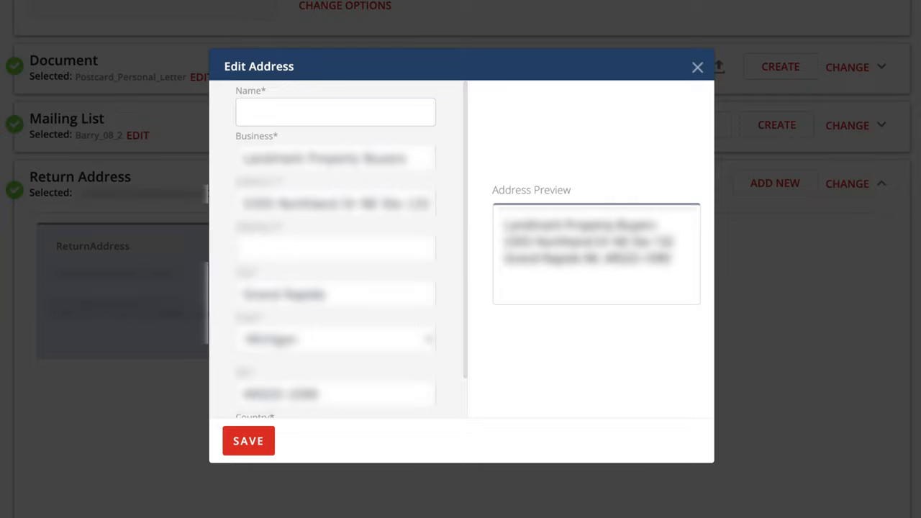
mouse_move(524, 386)
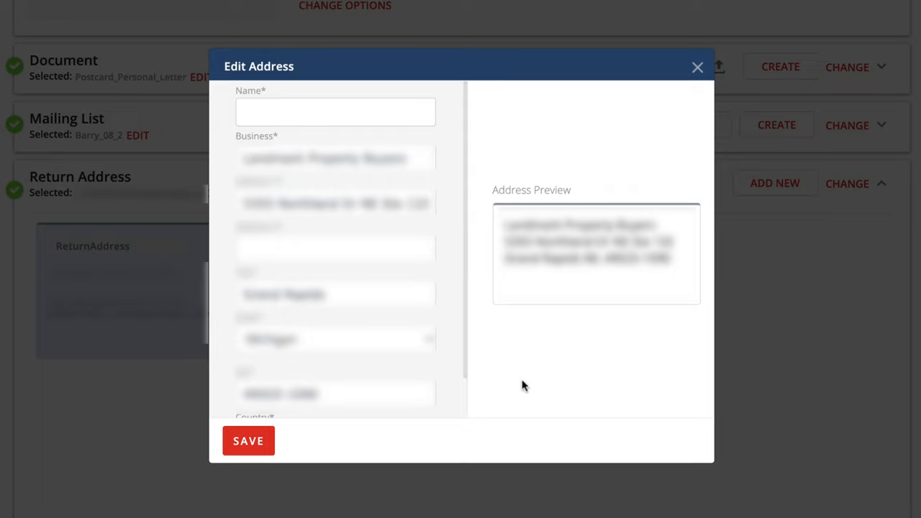
mouse_move(547, 429)
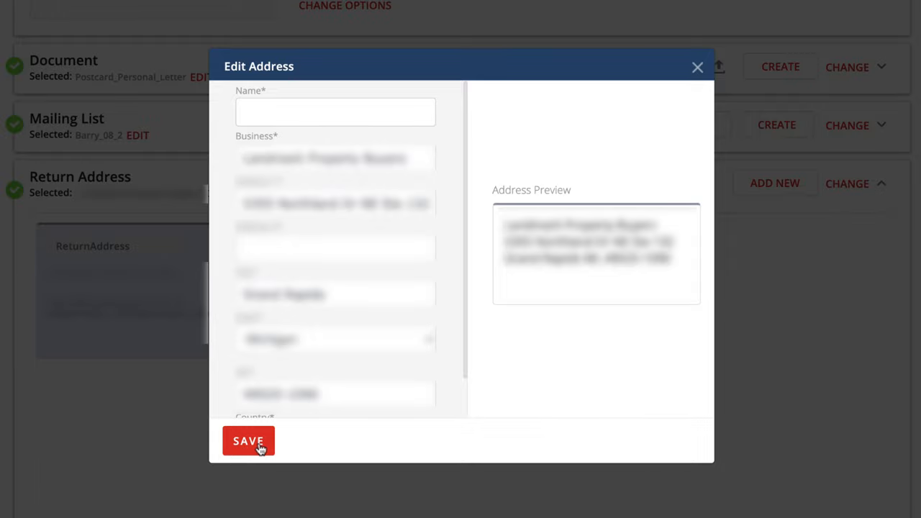
click(247, 440)
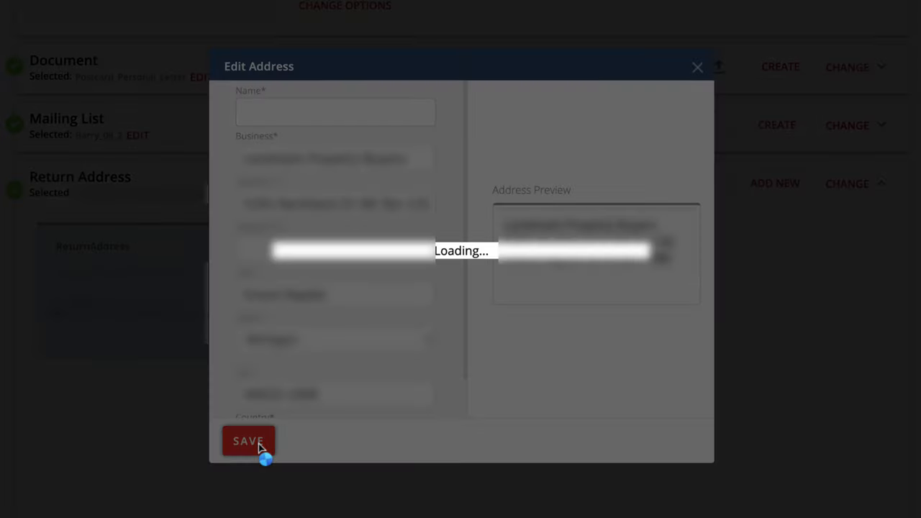
click(247, 441)
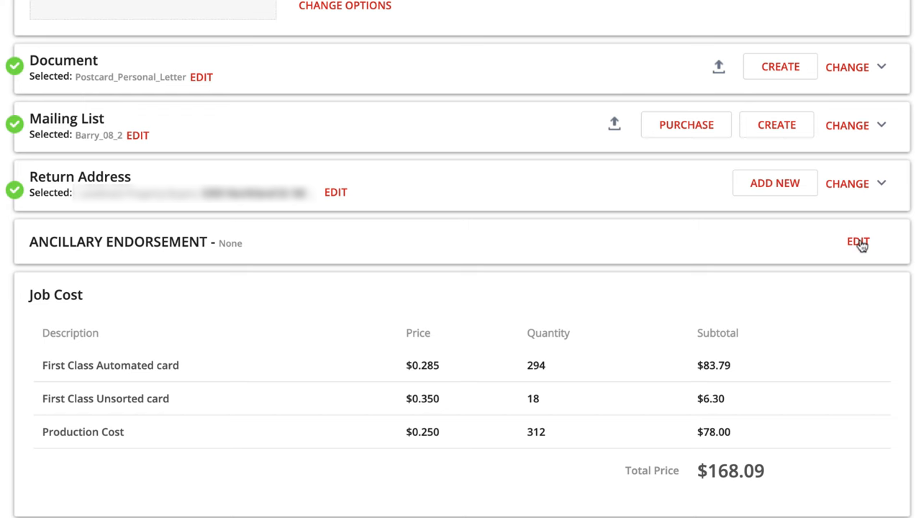
click(858, 241)
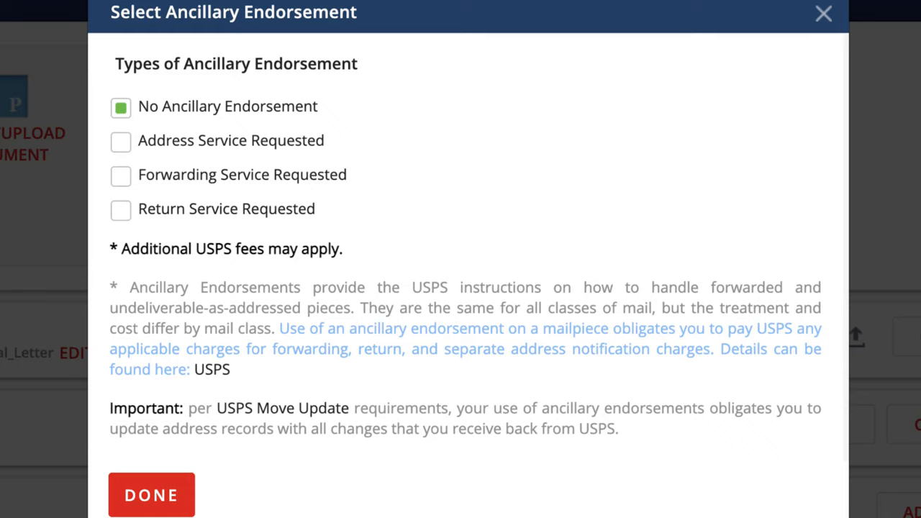
click(151, 495)
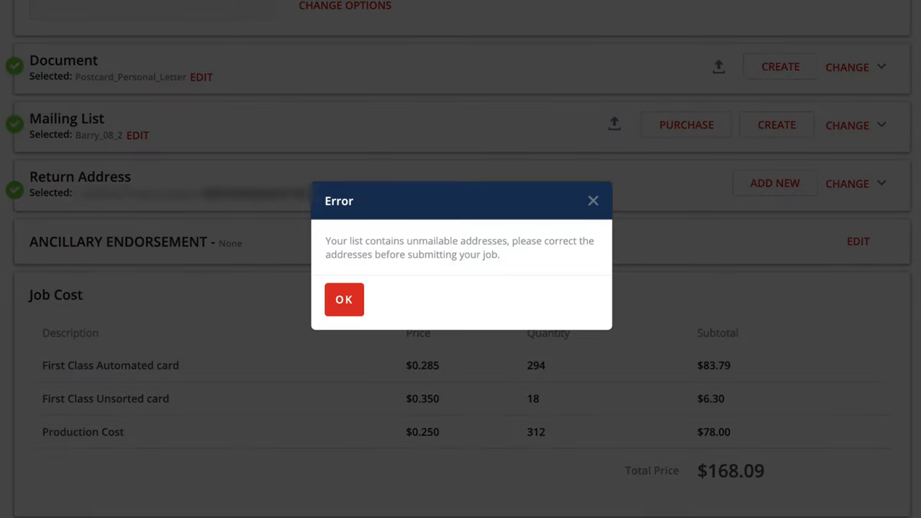
mouse_move(730, 380)
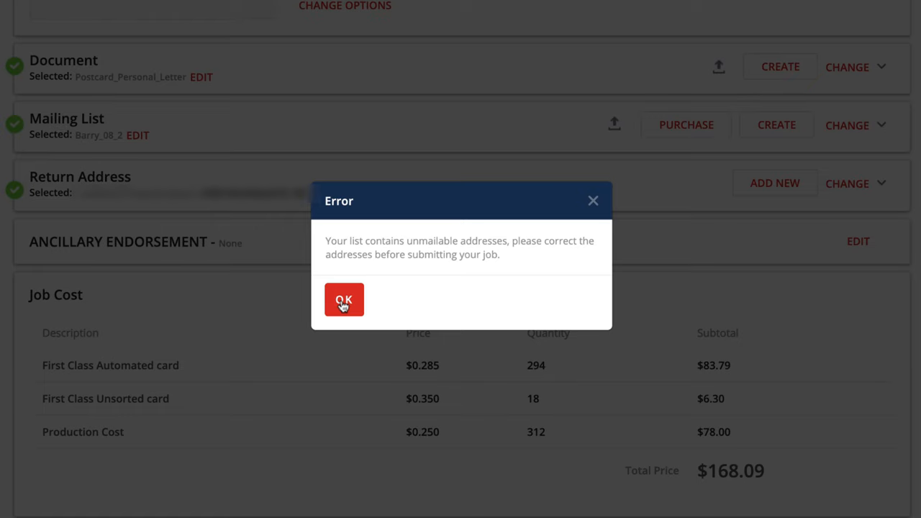
Step: Acknowledge the error that the mailing list contains unmailable addresses
click(343, 299)
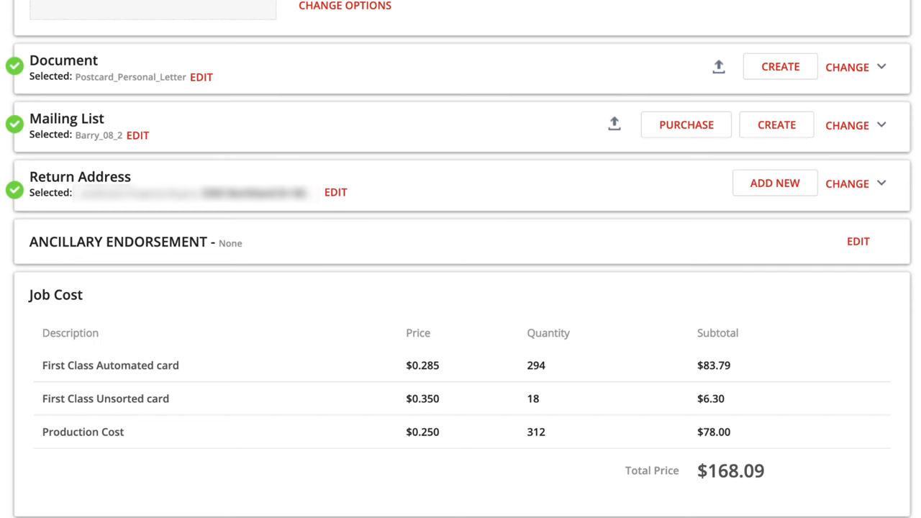
Step: View the Barry_08_2 list's 313 addresses and begin adding a new recipient
click(846, 124)
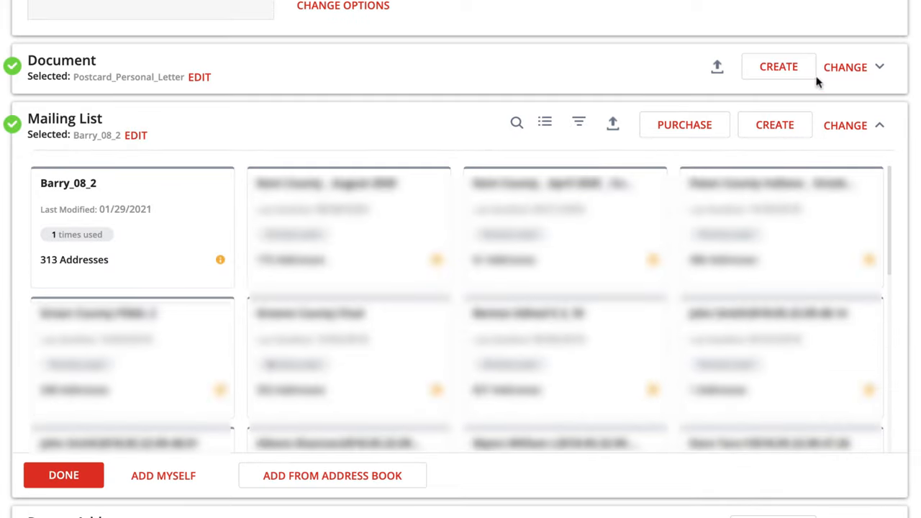
click(133, 227)
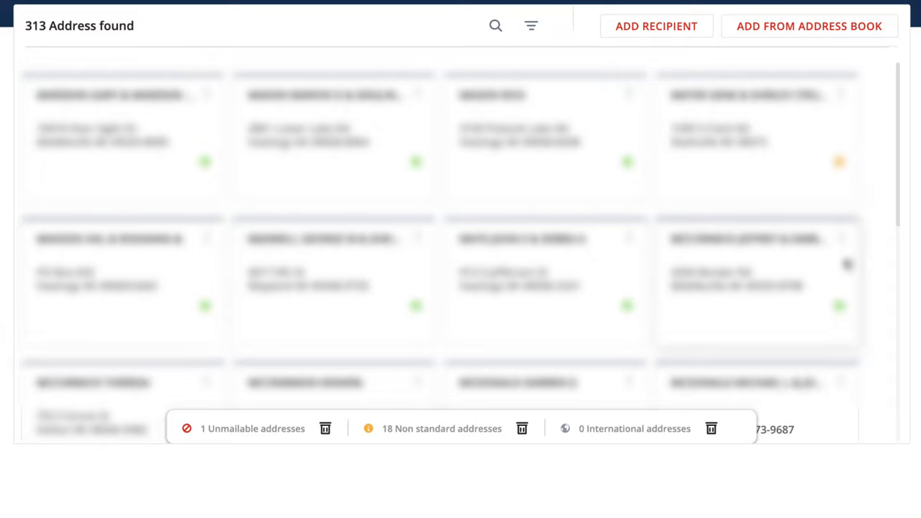
scroll(down, 3)
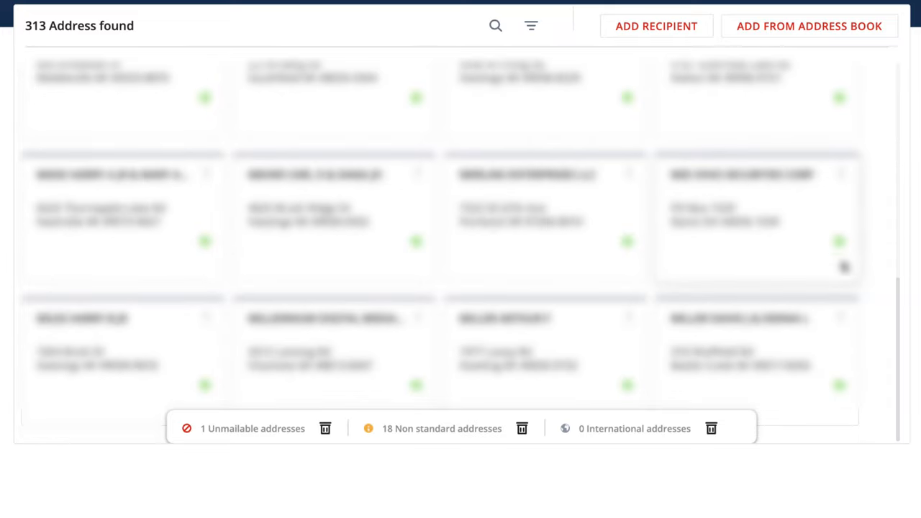
scroll(down, 3)
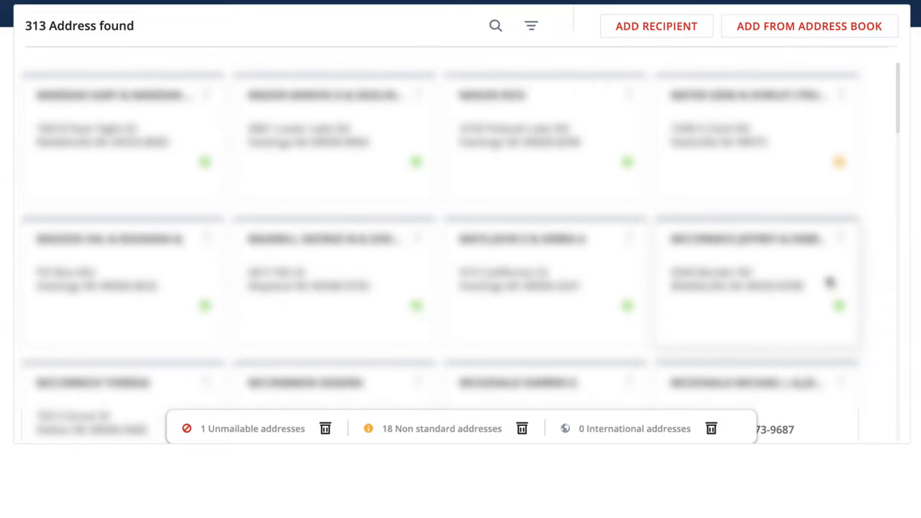
click(656, 26)
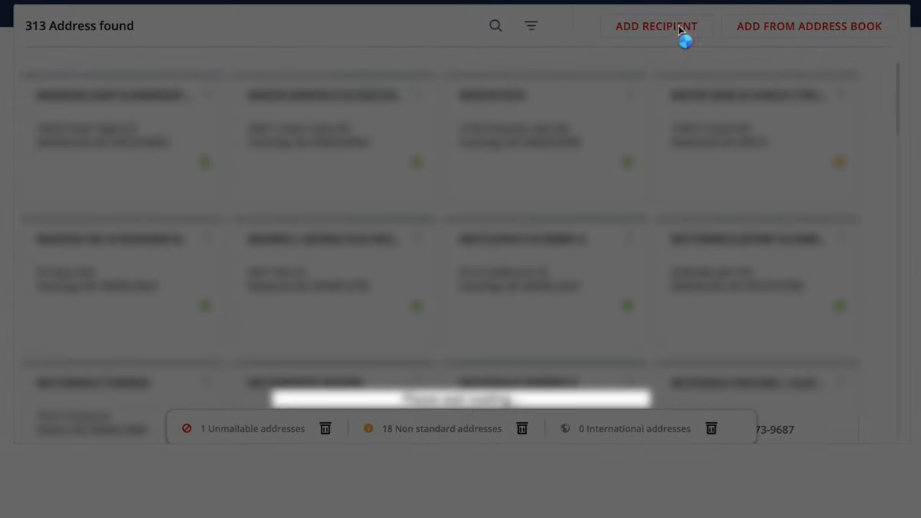
click(656, 26)
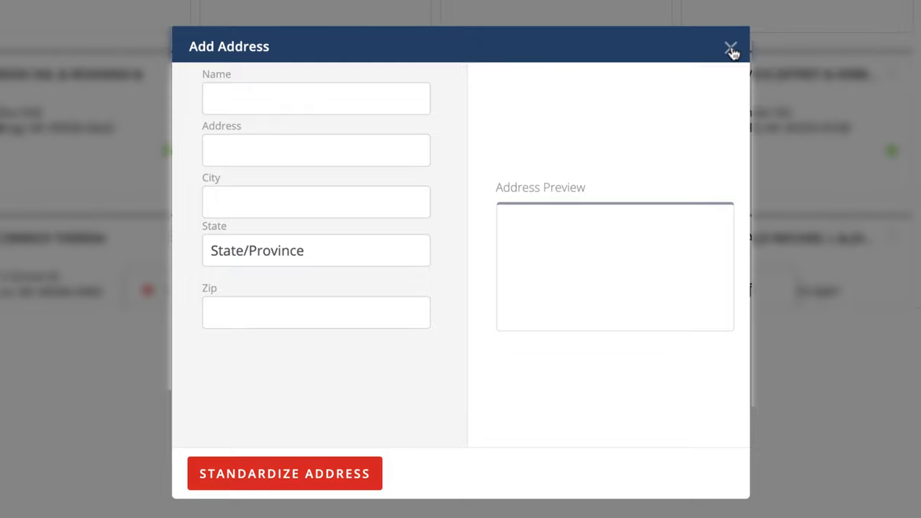
click(731, 46)
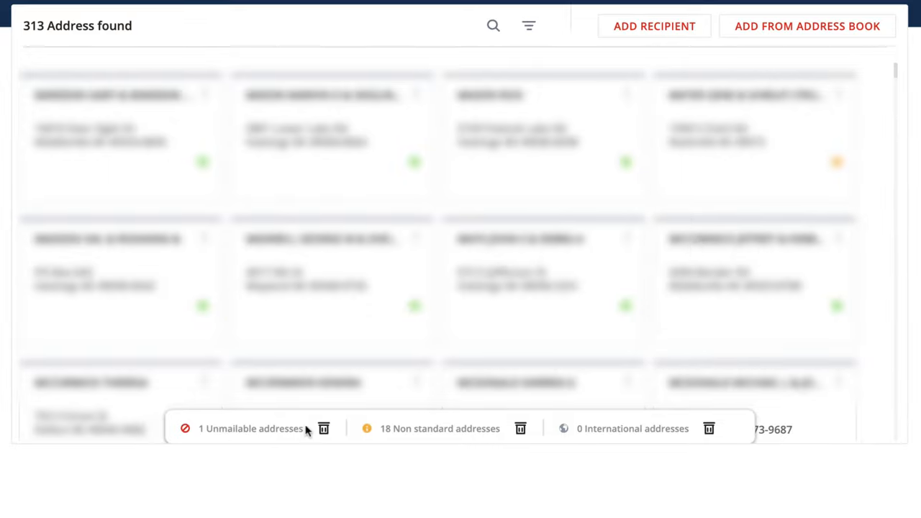
mouse_move(323, 429)
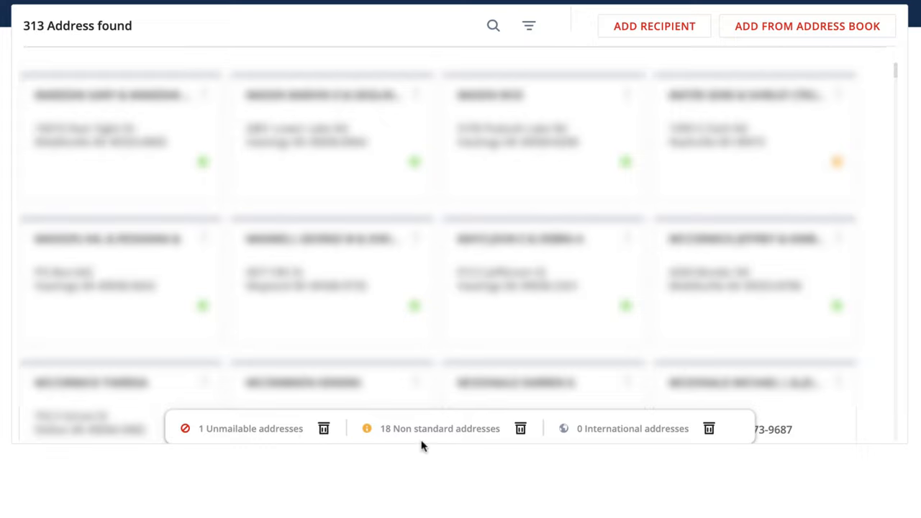
mouse_move(453, 435)
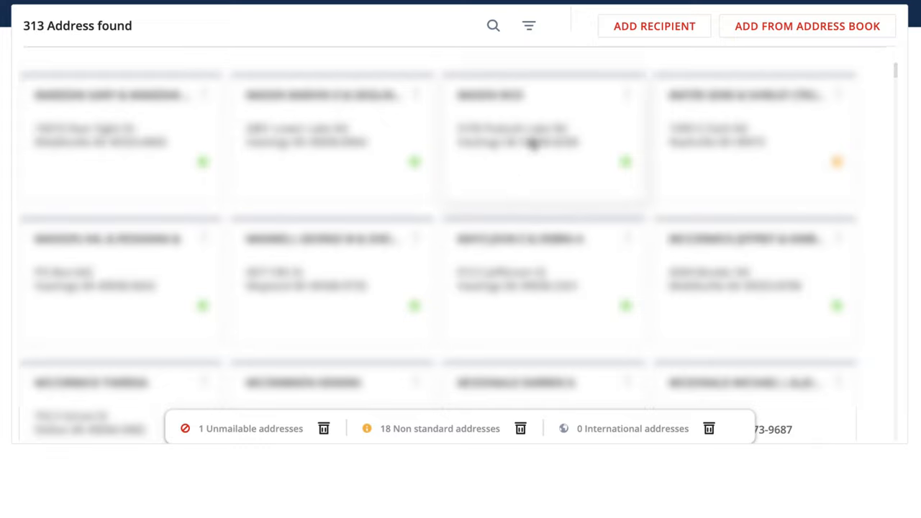
click(530, 26)
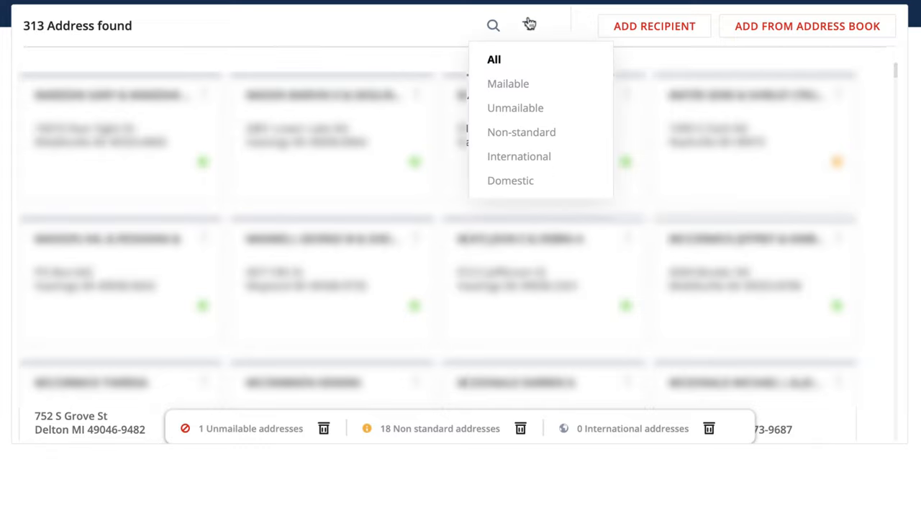
click(515, 106)
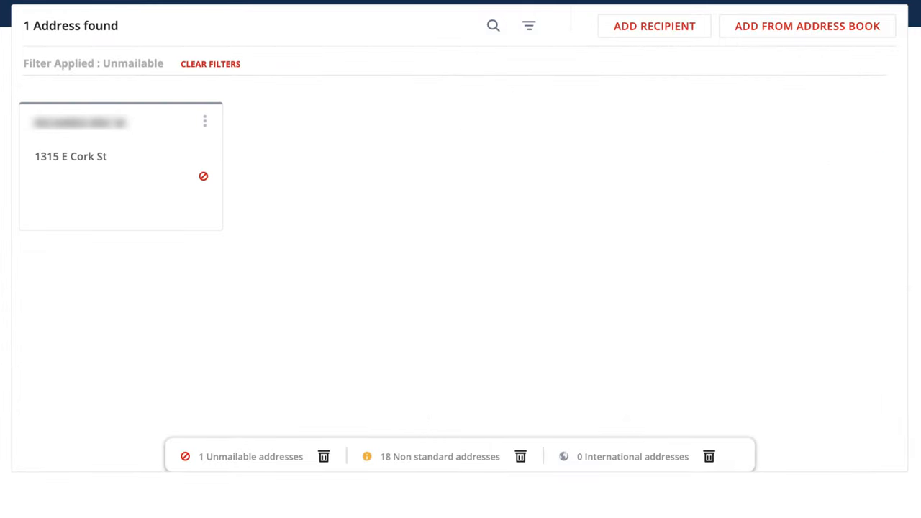
mouse_move(86, 175)
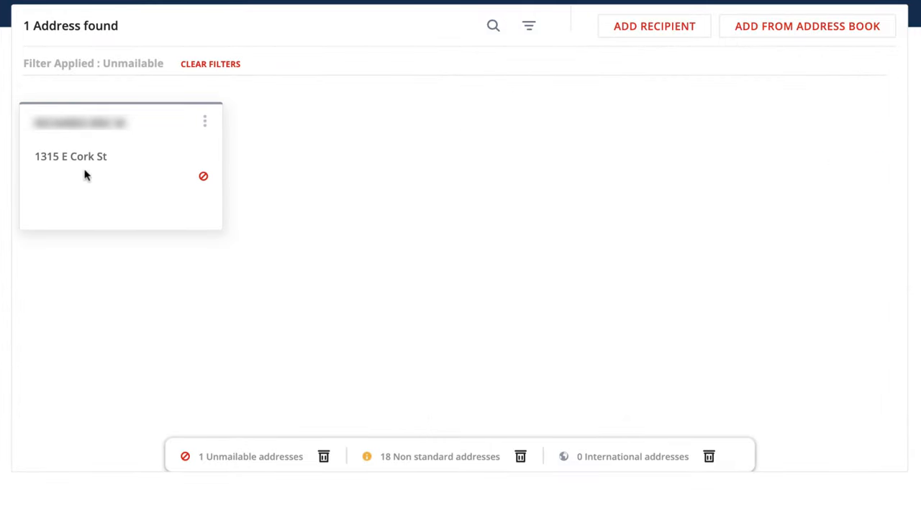
click(205, 120)
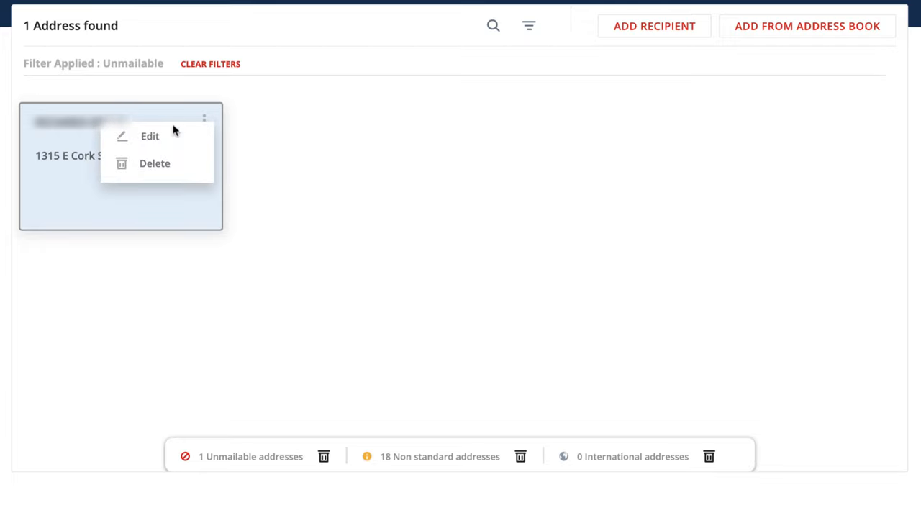
click(150, 135)
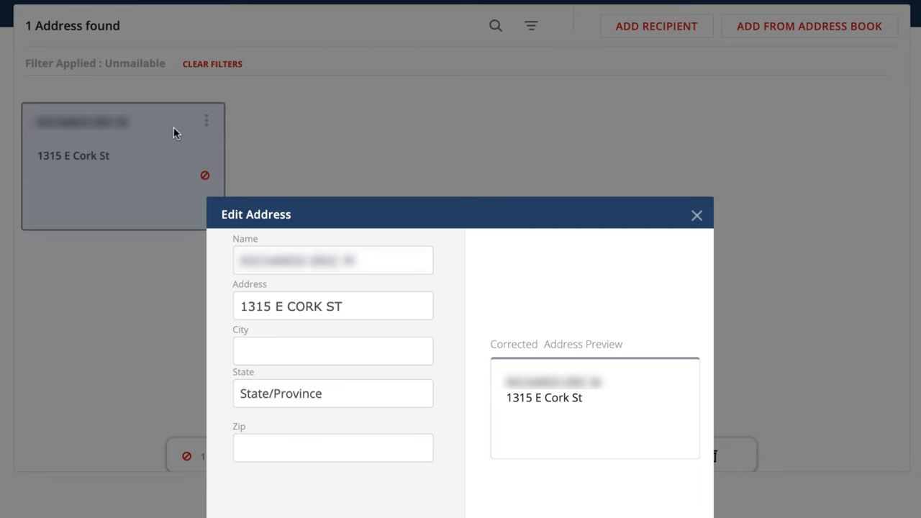
mouse_move(286, 251)
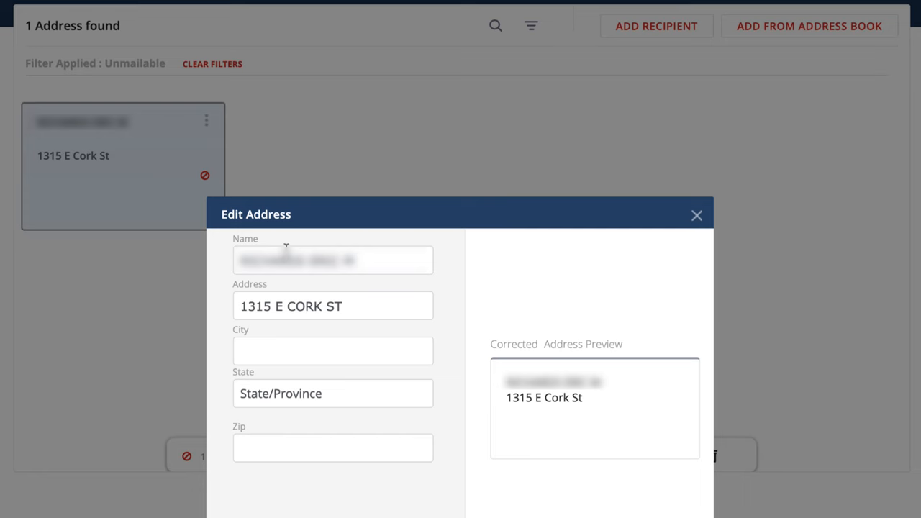
mouse_move(339, 401)
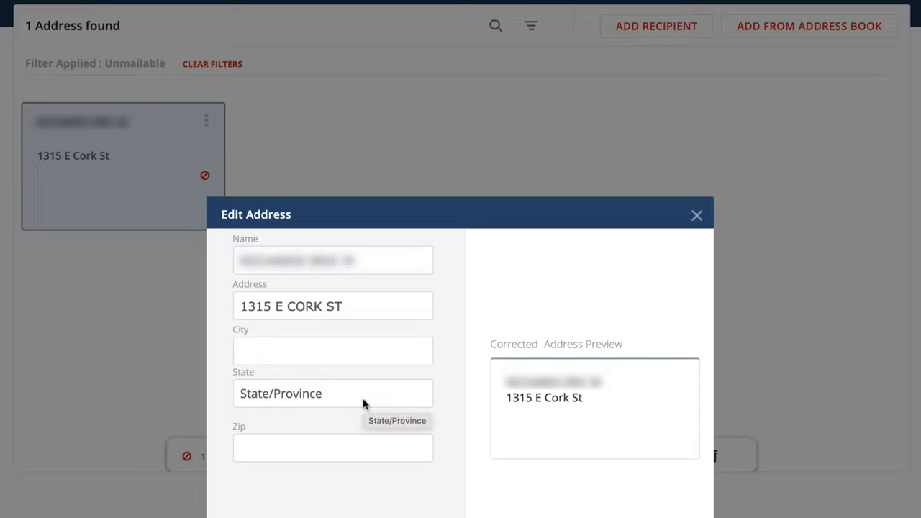
mouse_move(363, 403)
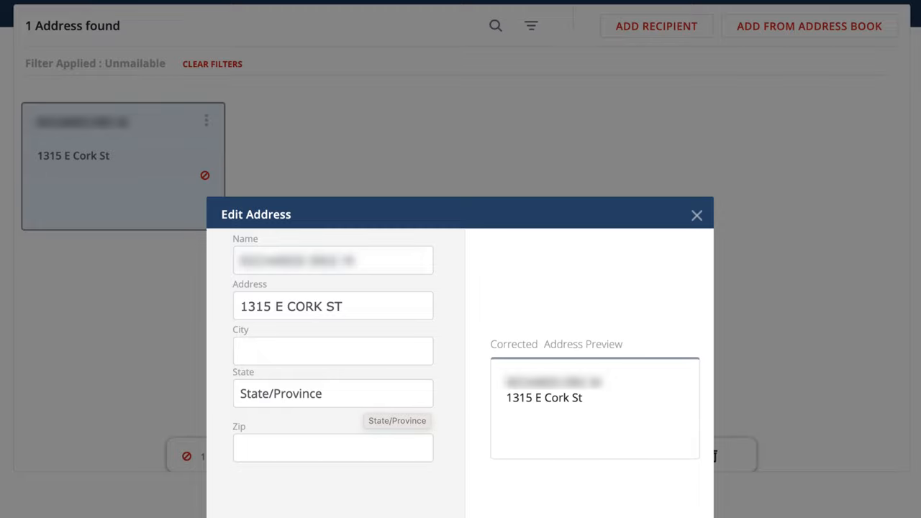
mouse_move(714, 241)
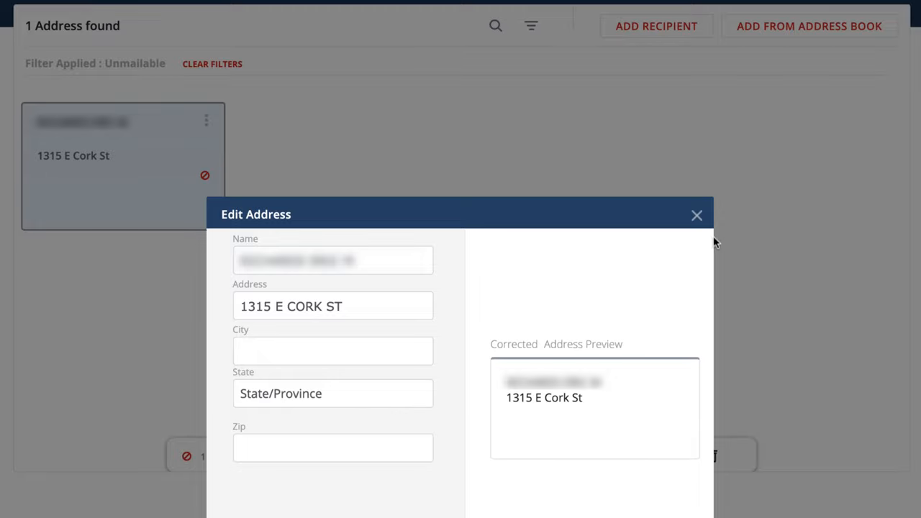
click(697, 215)
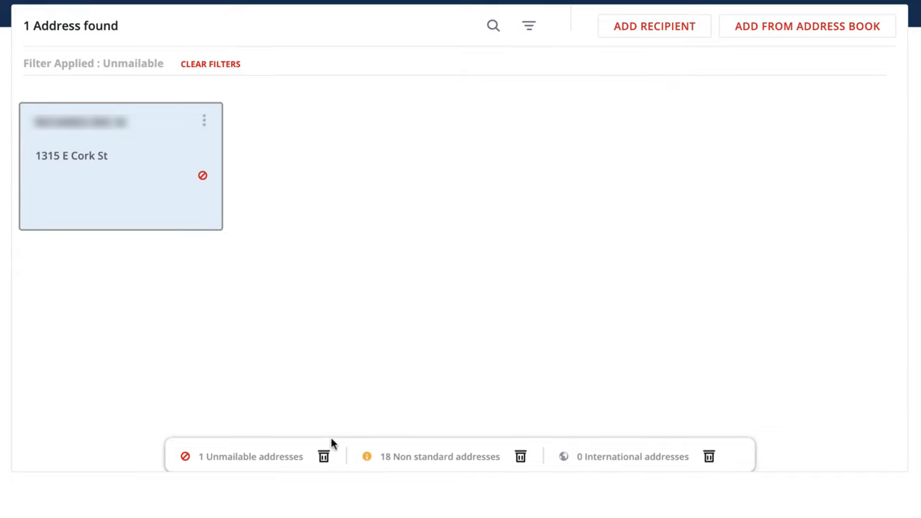
Step: Delete the unmailable address, then filter to and delete the 18 non-standard addresses
click(323, 456)
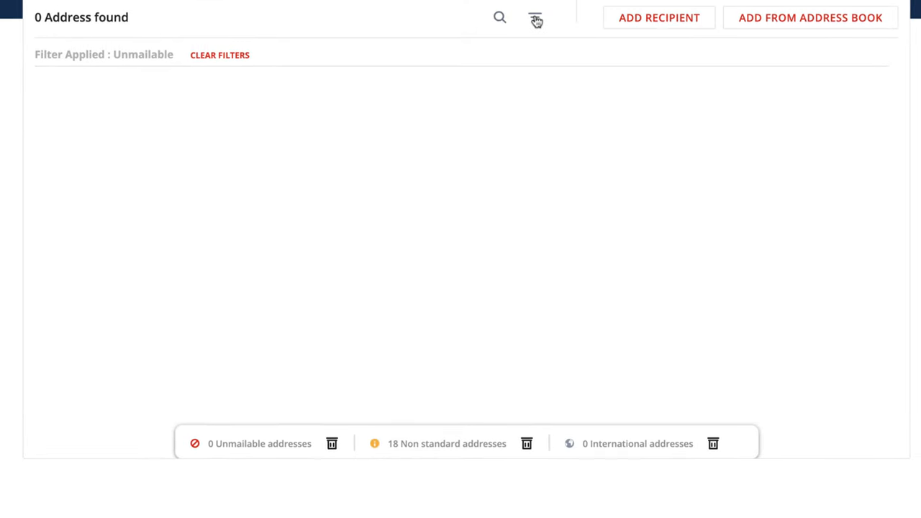
click(536, 20)
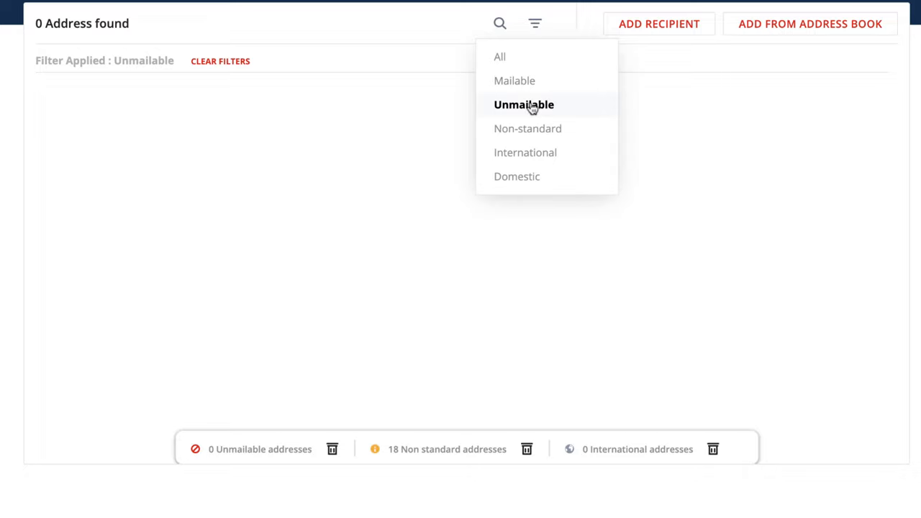
click(527, 128)
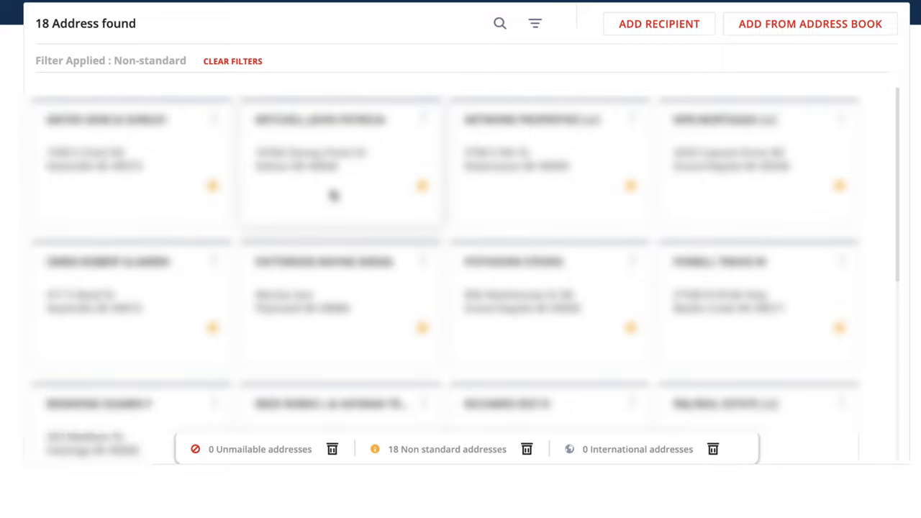
mouse_move(386, 186)
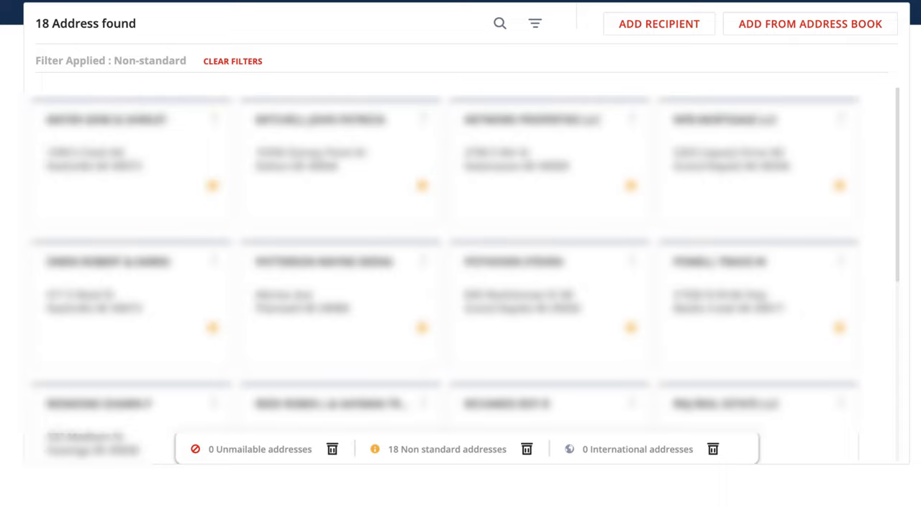
mouse_move(527, 452)
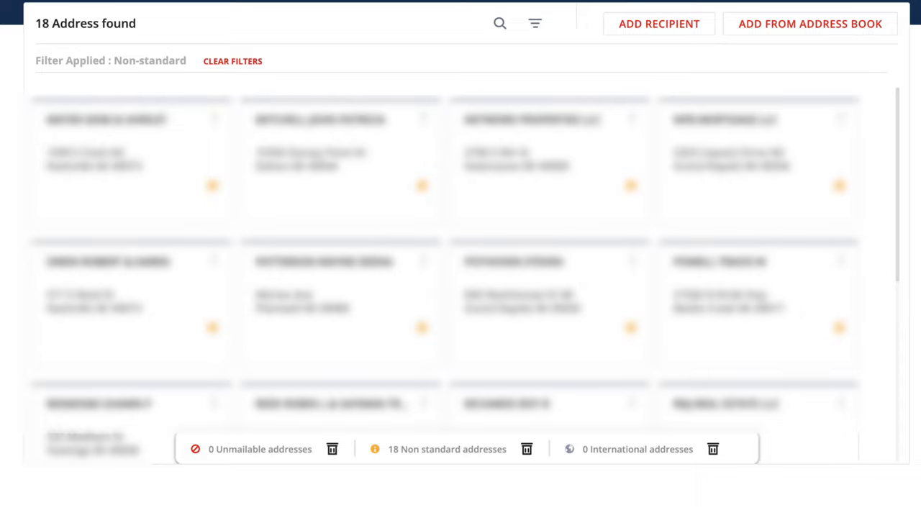
mouse_move(527, 449)
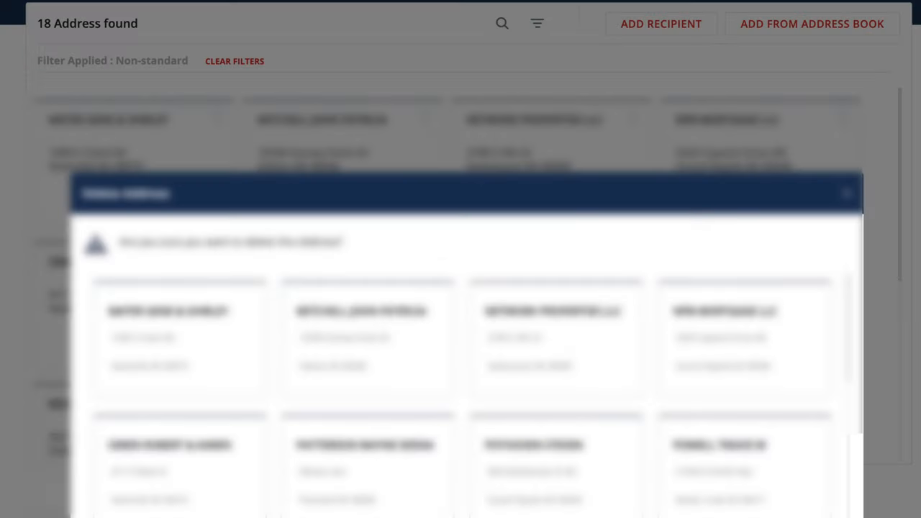
click(846, 192)
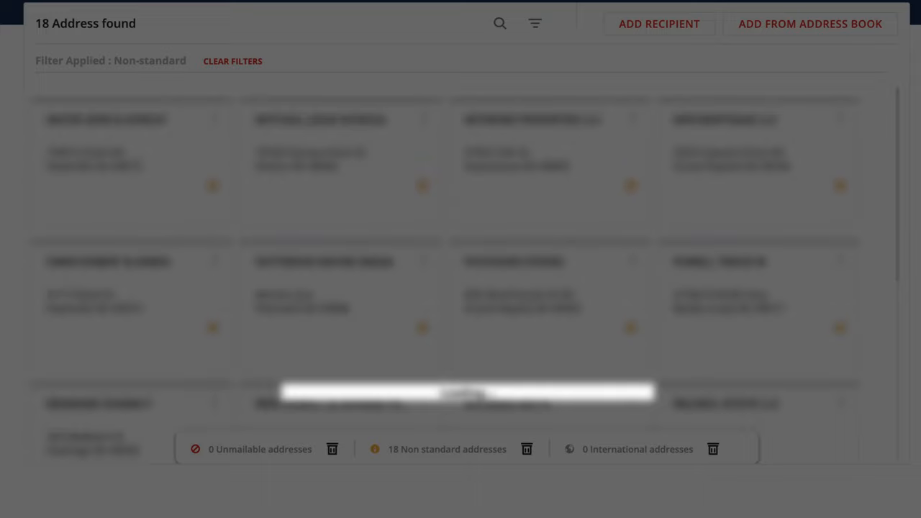
Step: Mark the mailing list step done and reach the proof review section
scroll(down, 3)
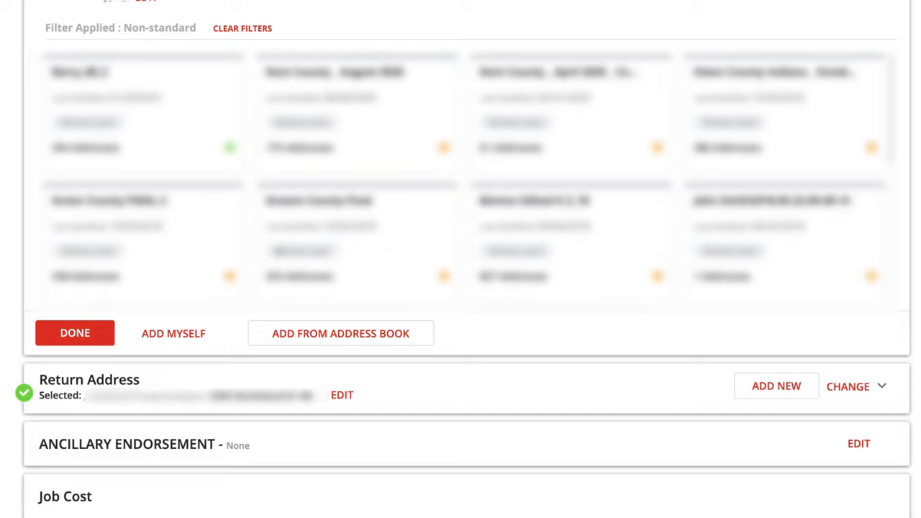
click(75, 332)
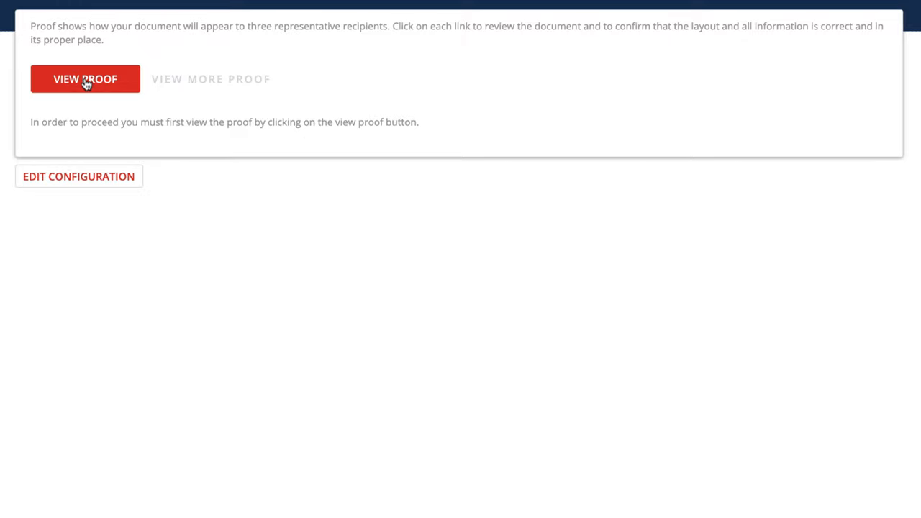
Step: Download the postcard proof PDF and view its pages in Preview
click(85, 77)
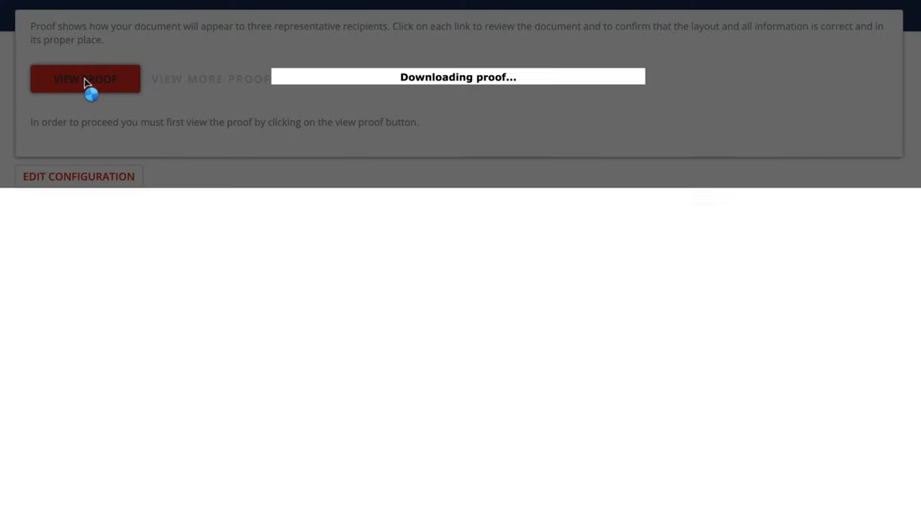
click(85, 78)
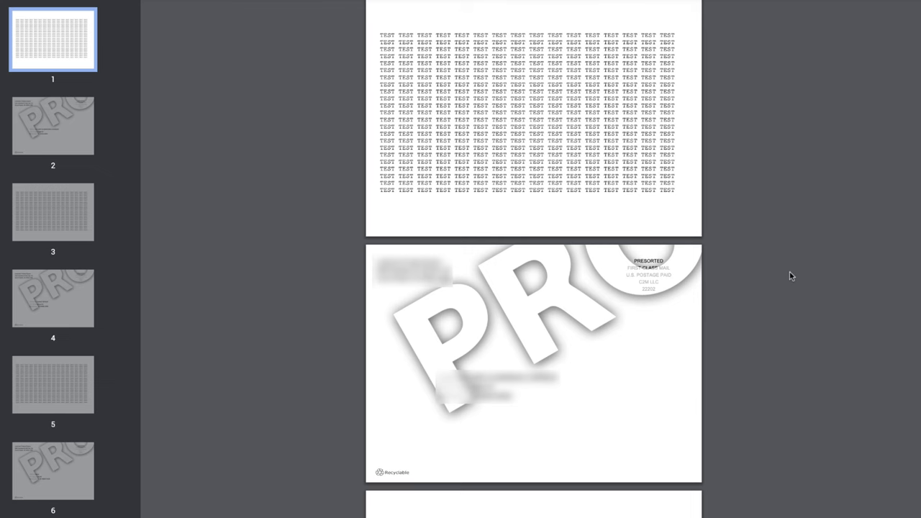
mouse_move(780, 282)
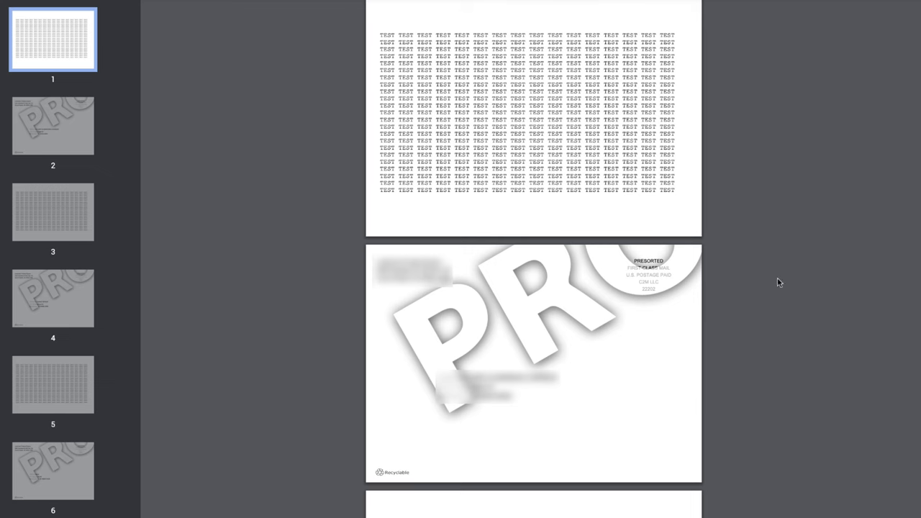
mouse_move(782, 459)
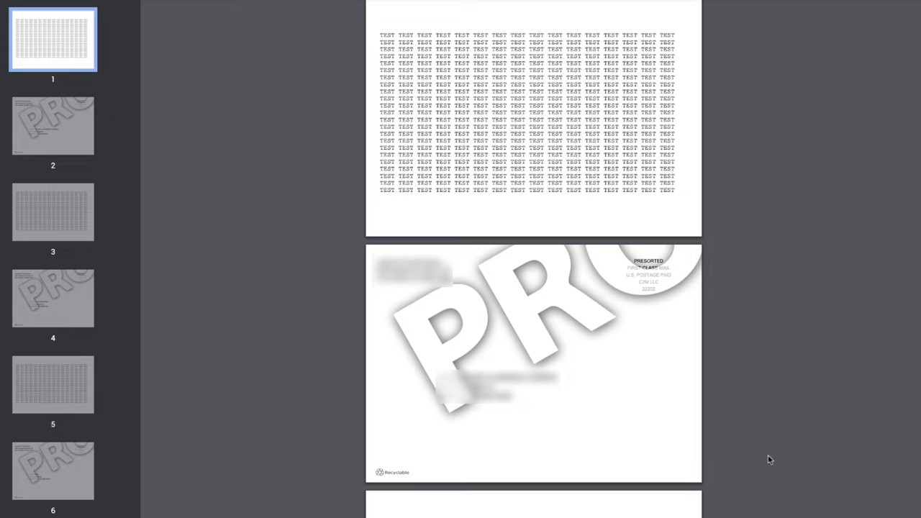
mouse_move(748, 397)
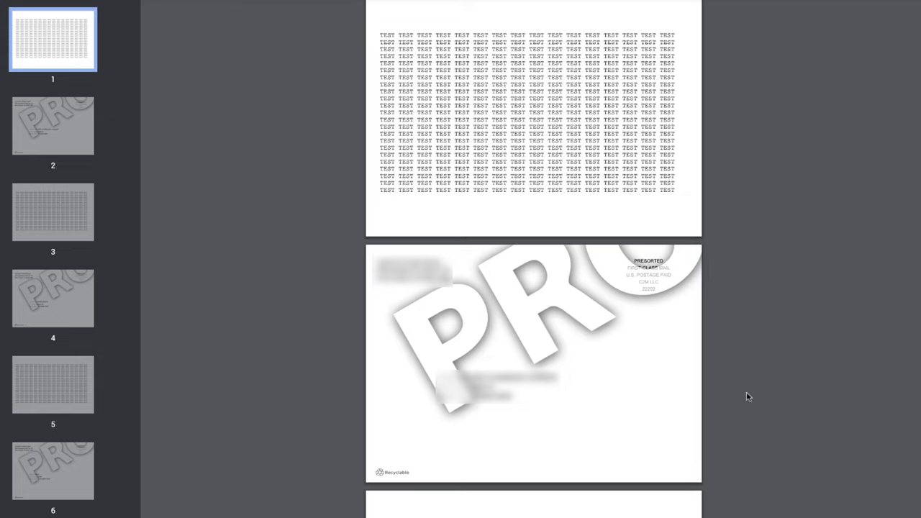
mouse_move(540, 128)
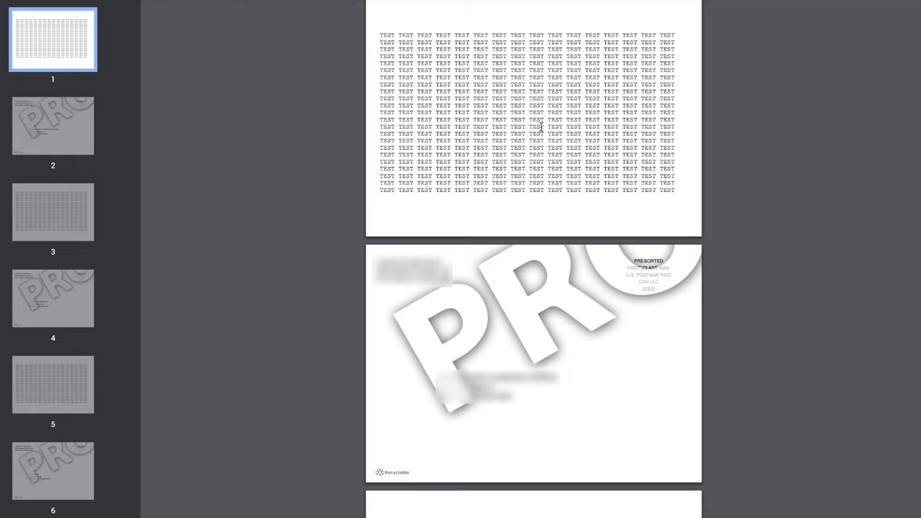
mouse_move(769, 210)
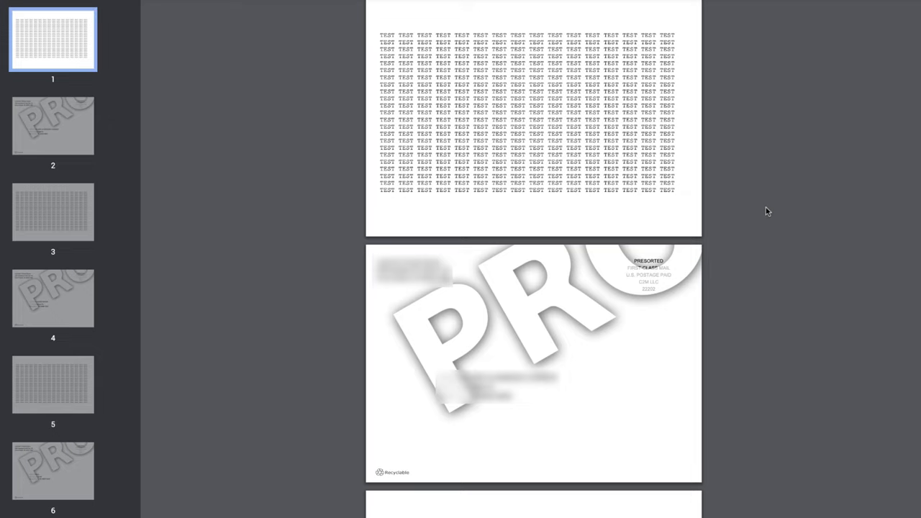
mouse_move(874, 336)
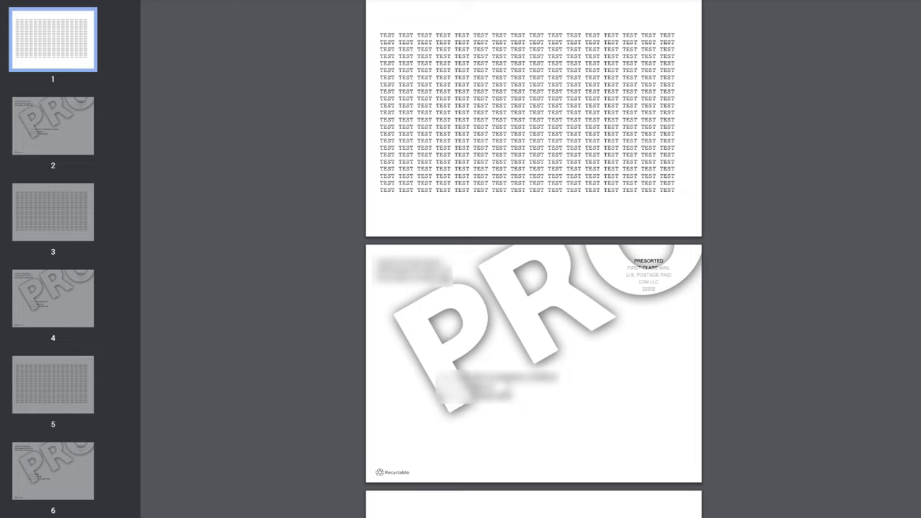
mouse_move(669, 294)
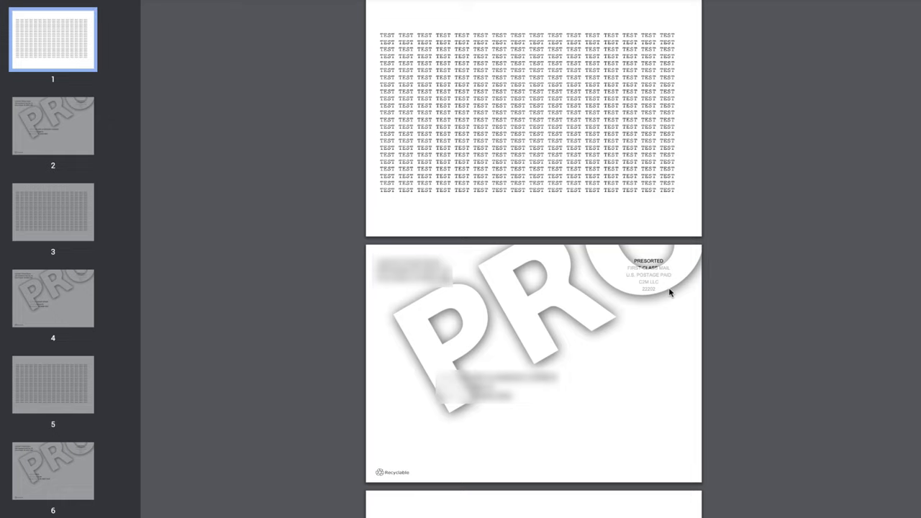
mouse_move(777, 391)
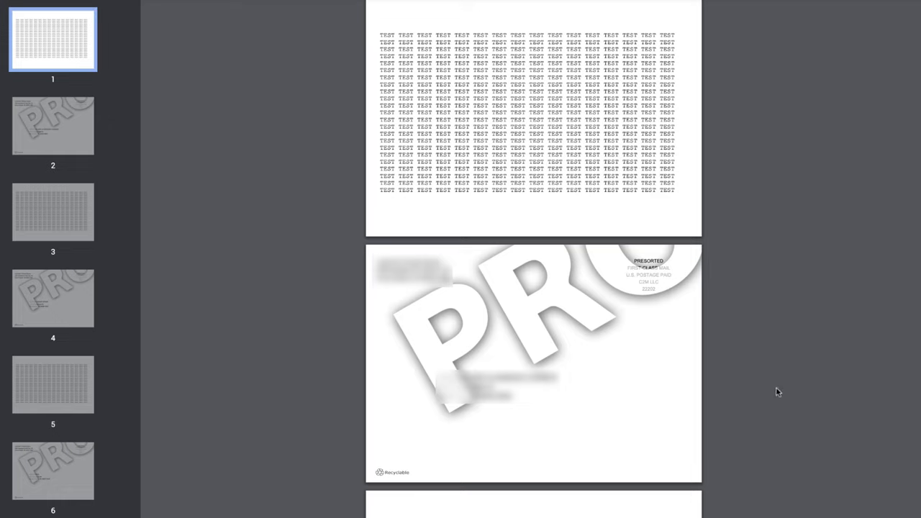
mouse_move(460, 8)
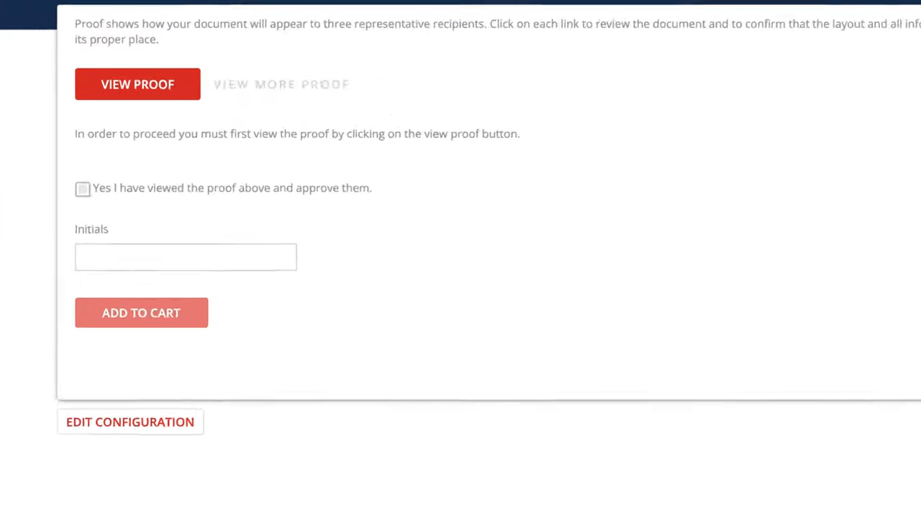
Step: Confirm the proof was viewed, enter initials, and add the job to the cart
click(52, 238)
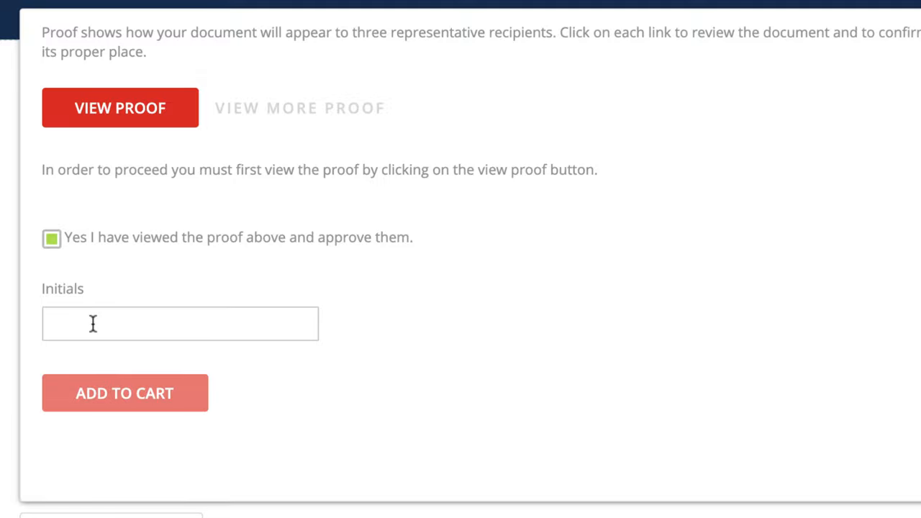
click(124, 392)
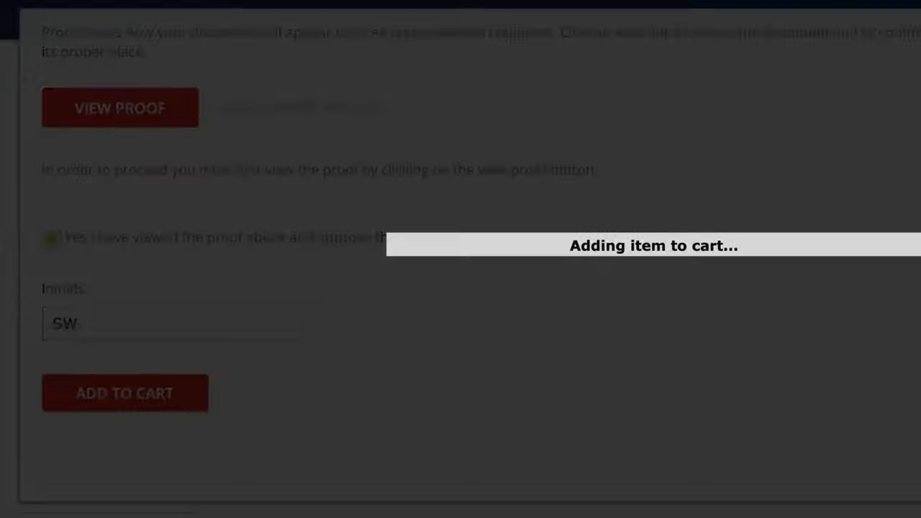
click(124, 393)
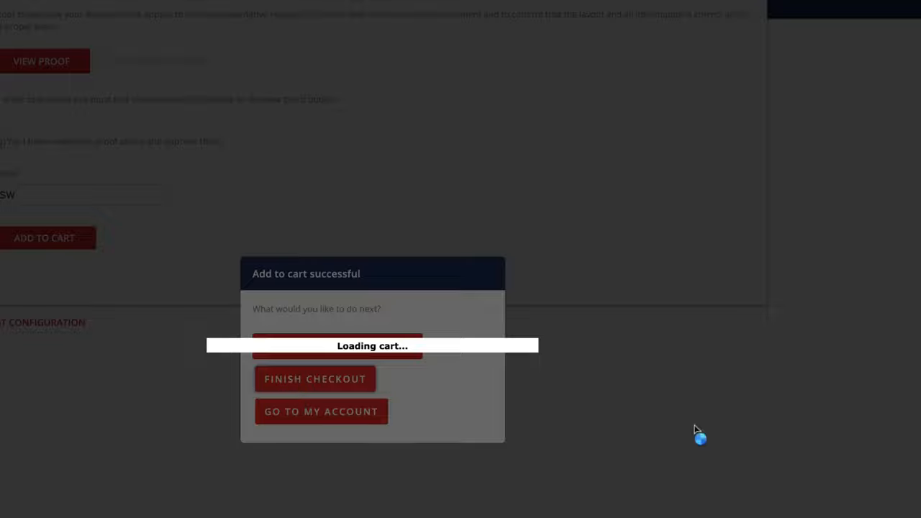
Step: Finish checkout from the cart to reach the $157.29 order payment page
click(336, 345)
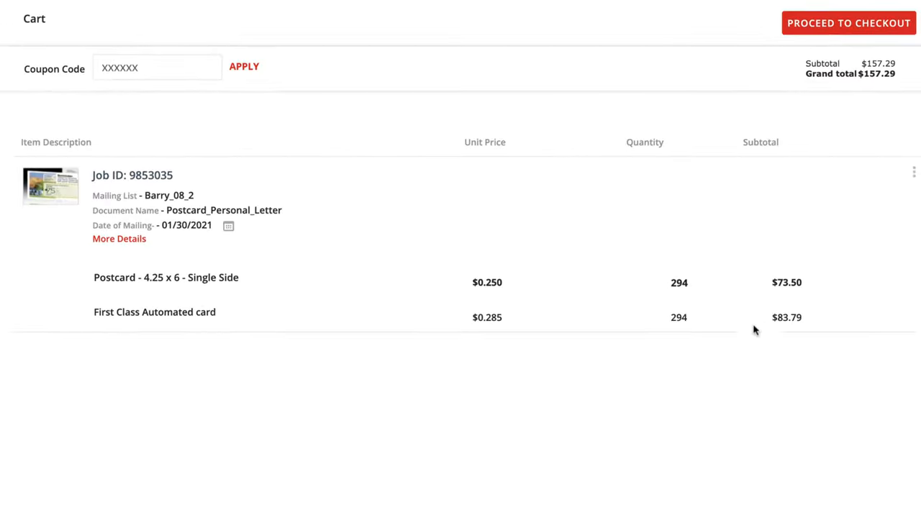
click(849, 23)
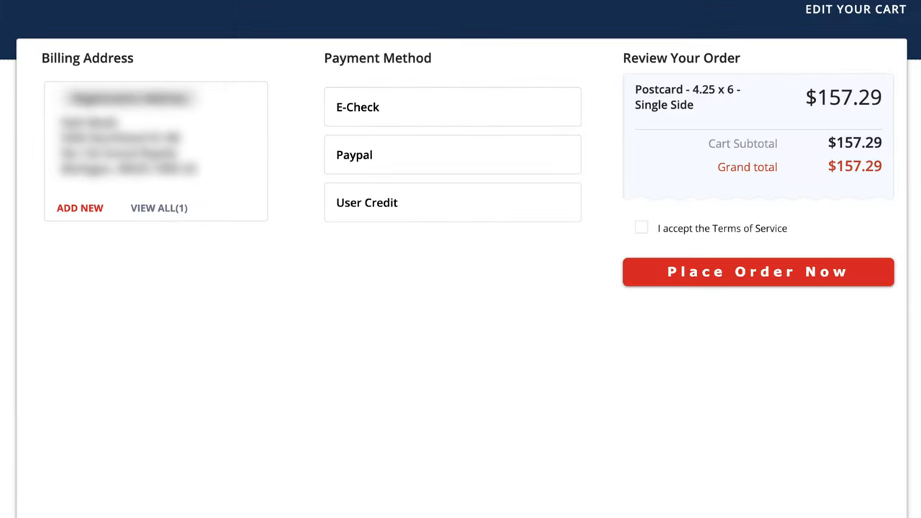